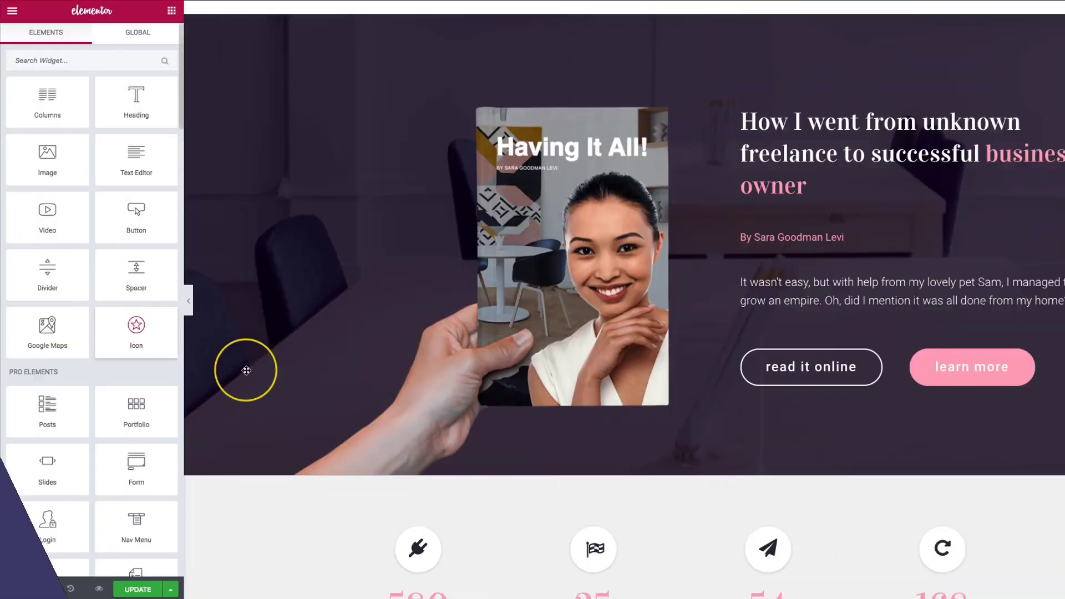
# Scroll the preview down to the 'Get It On Any Device' section.
pyautogui.scroll(-3)
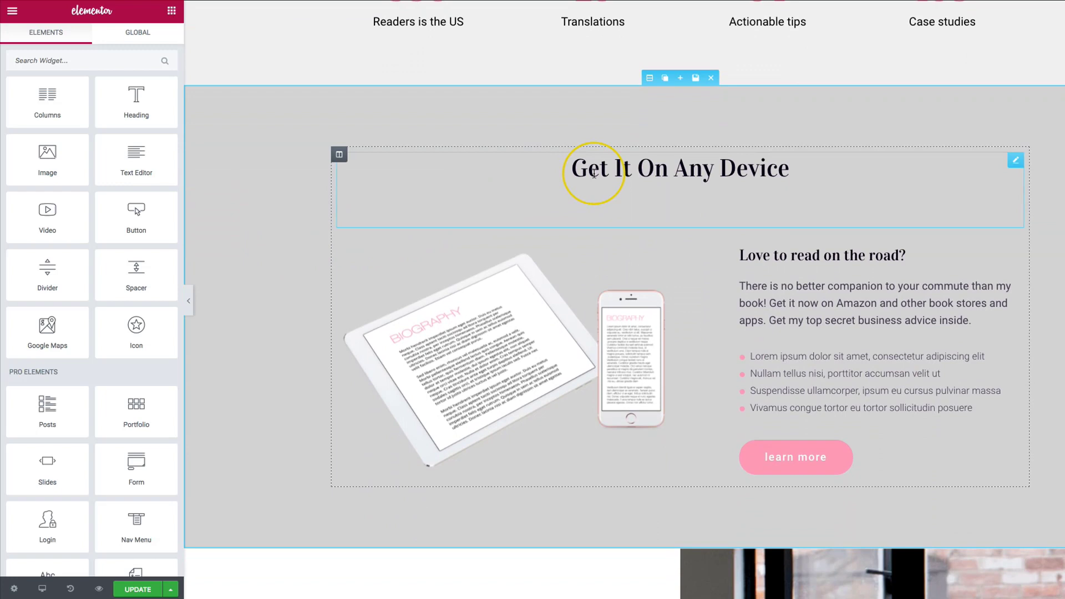
pyautogui.moveTo(550, 175)
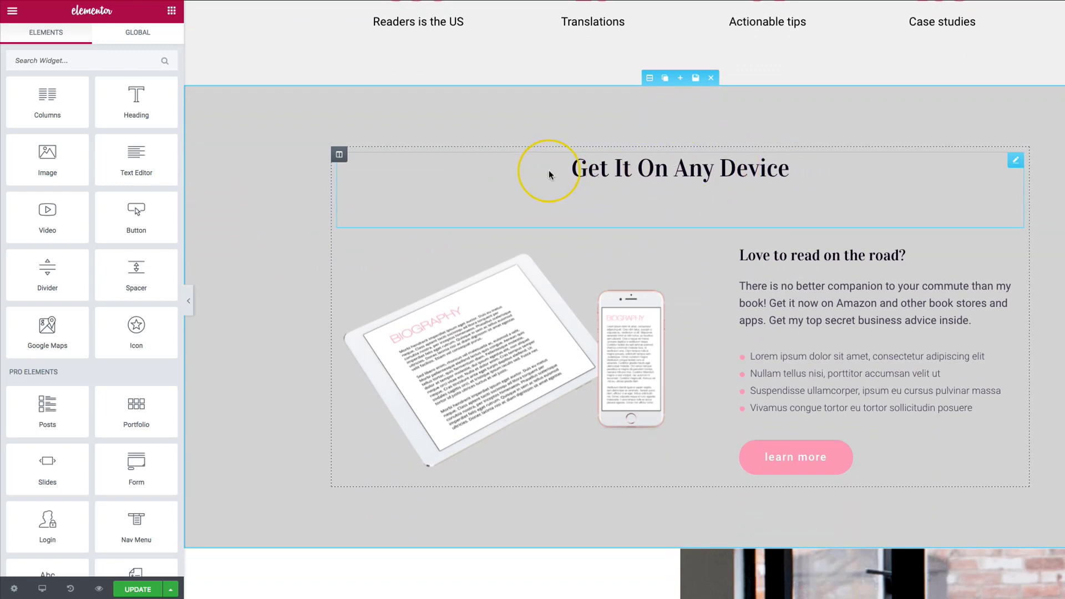
pyautogui.moveTo(621, 174)
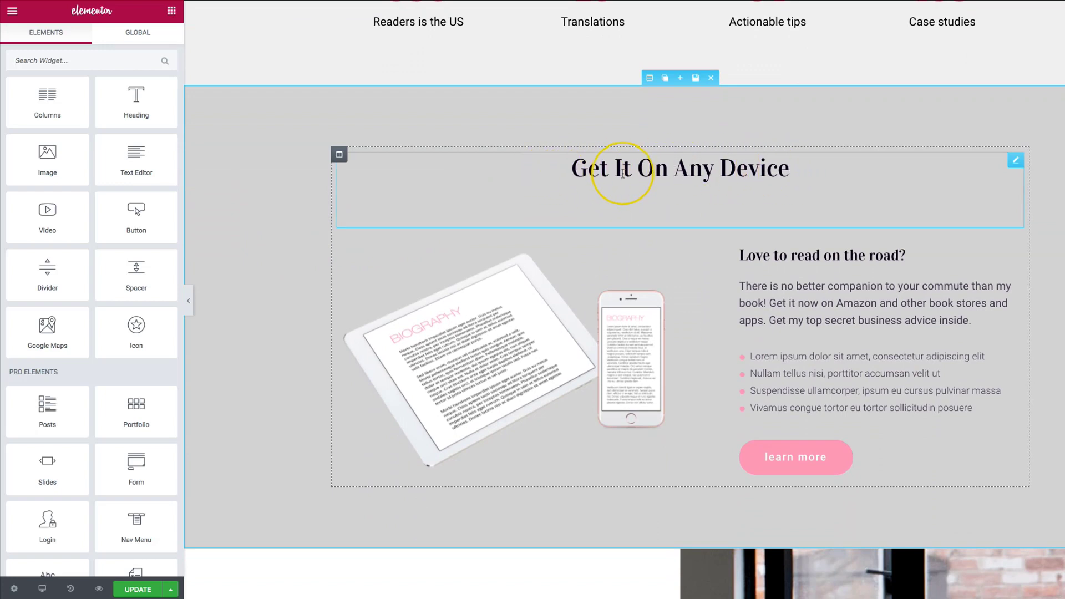
pyautogui.moveTo(676, 178)
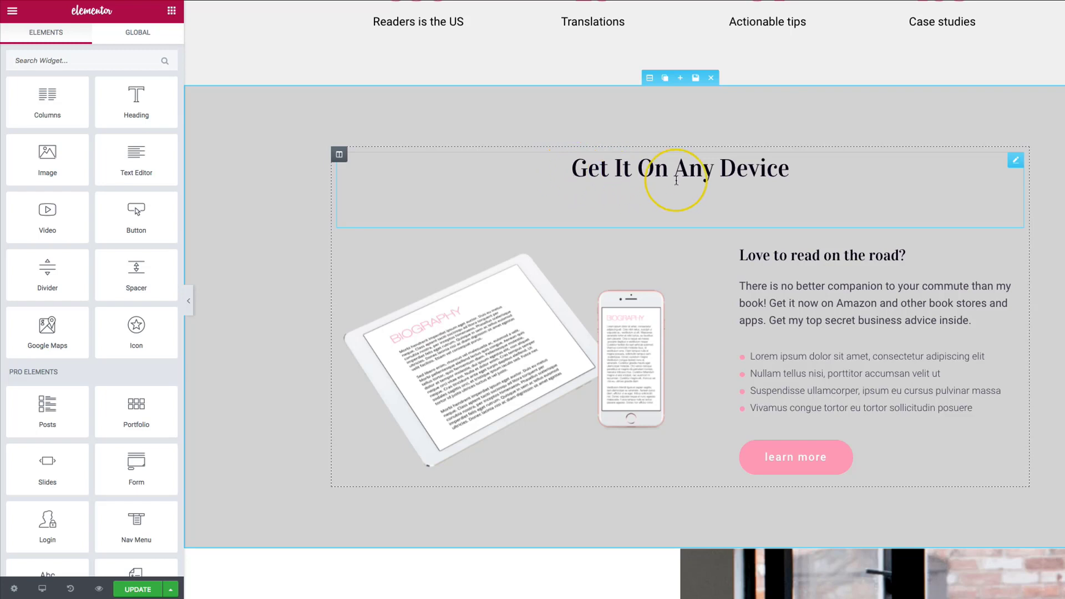
pyautogui.moveTo(773, 175)
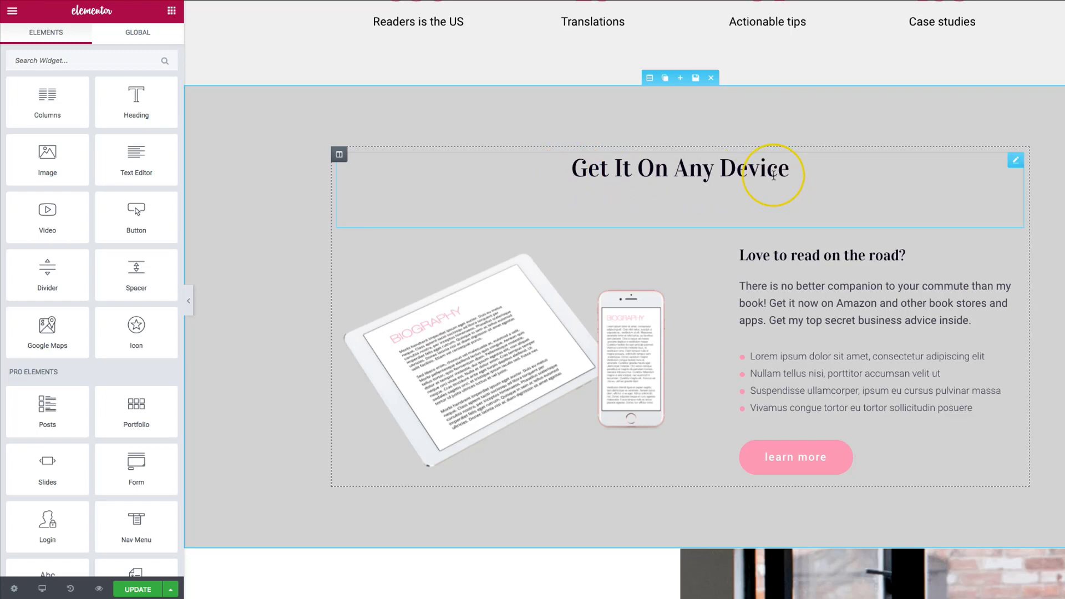
pyautogui.moveTo(769, 174)
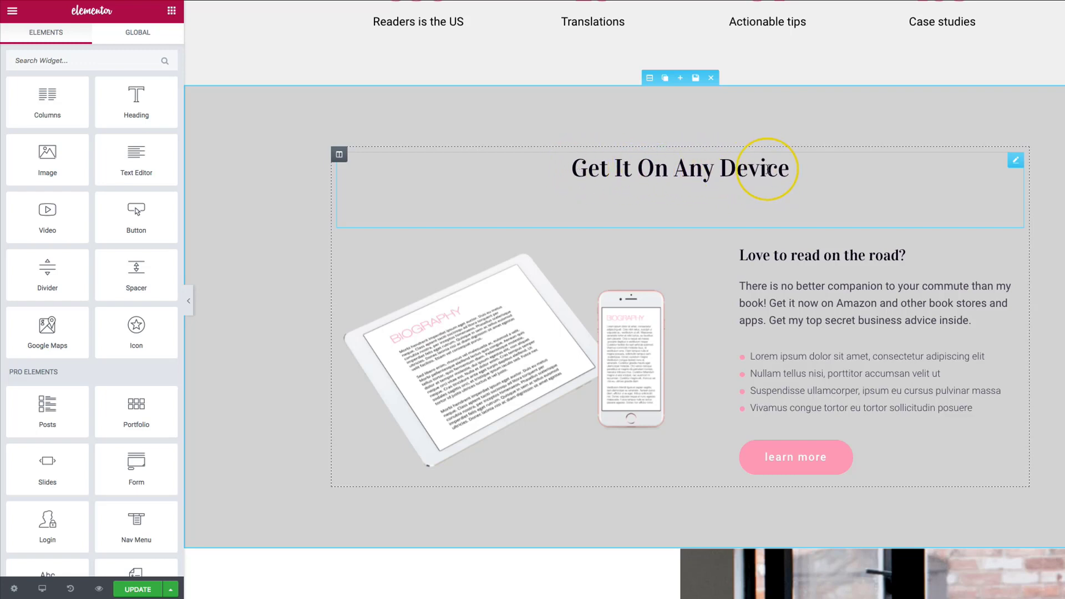
pyautogui.moveTo(579, 170)
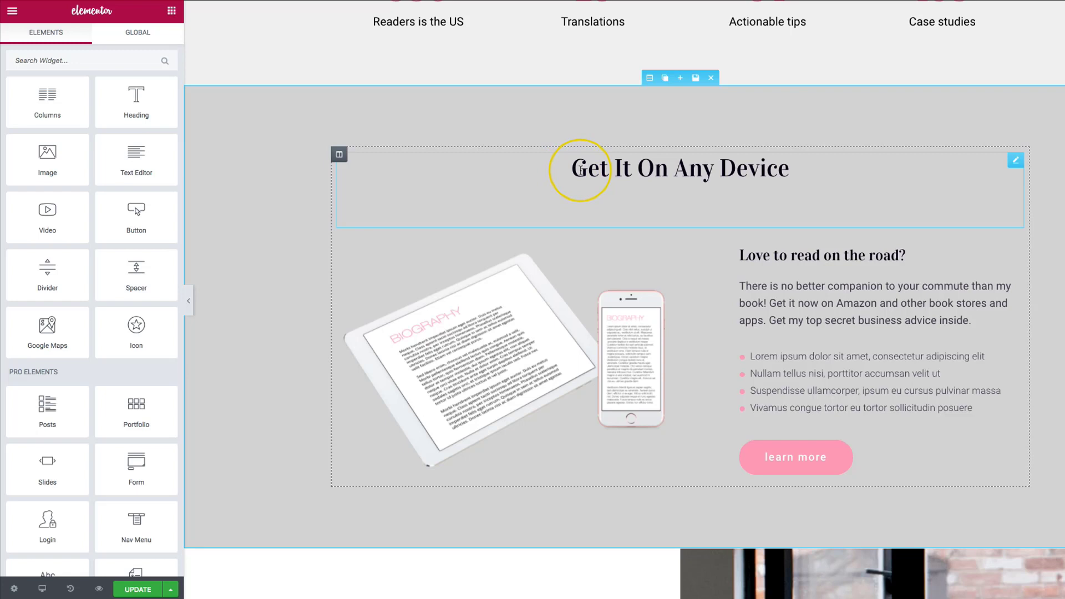
pyautogui.moveTo(932, 156)
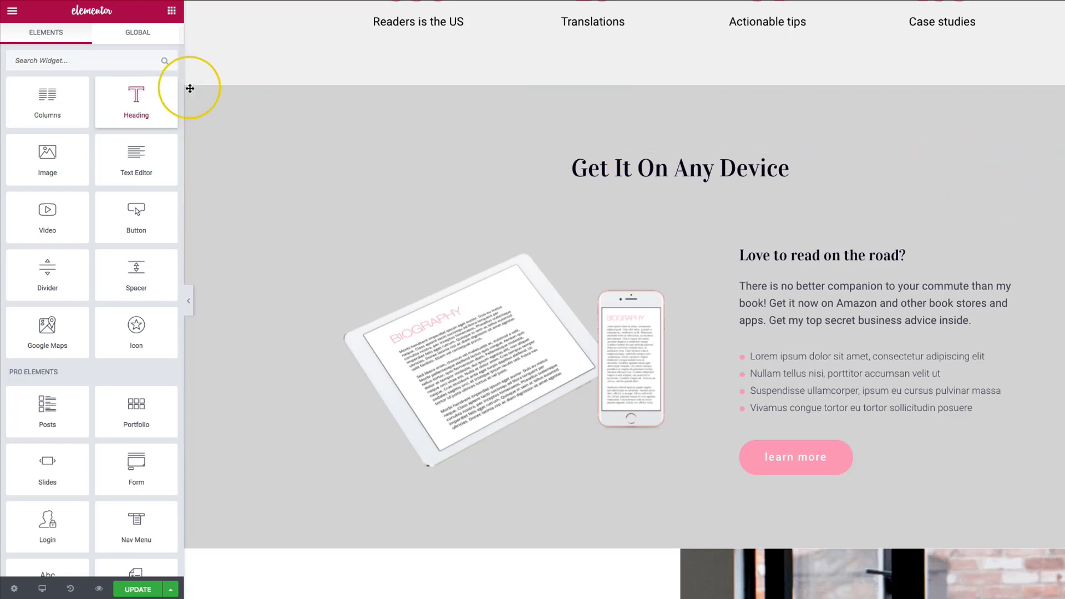
pyautogui.moveTo(120, 60)
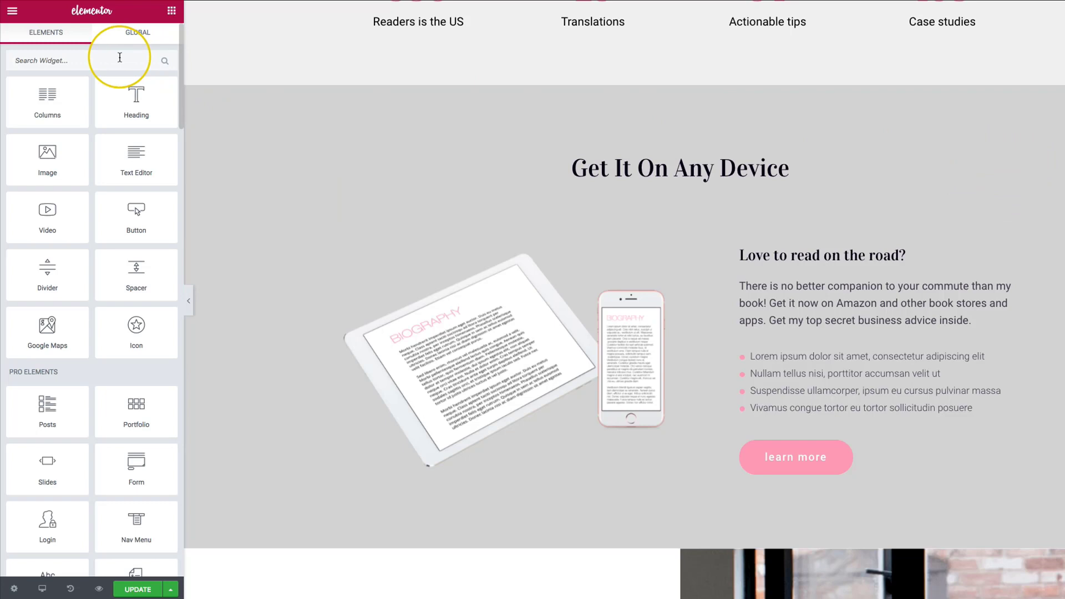
# Add a Fancy Heading widget above the old heading and set its Before Text to 'Get It On'.
pyautogui.write('fancy')
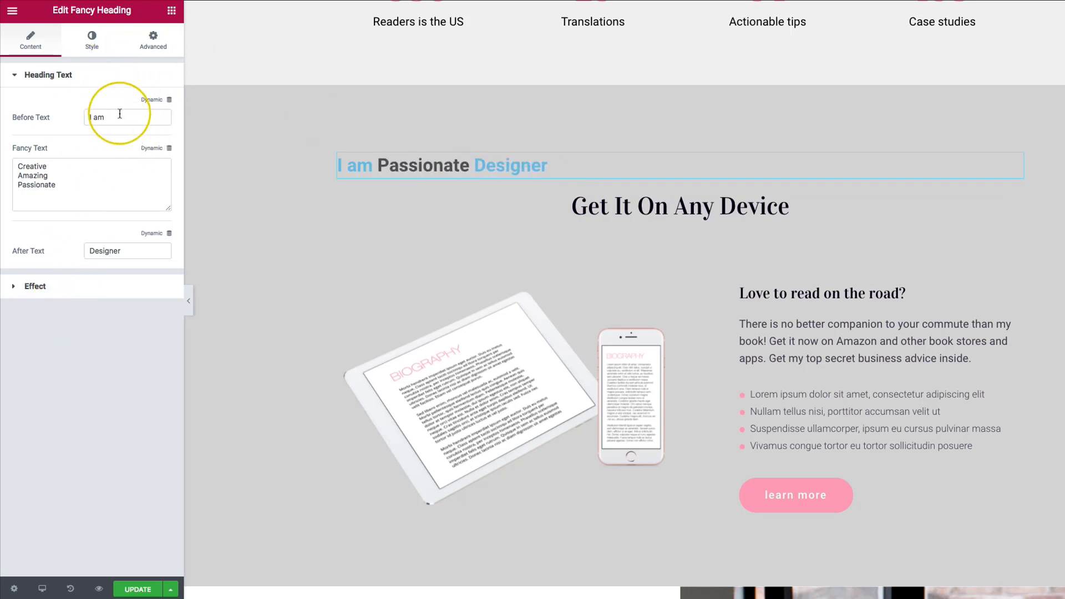
pyautogui.press('Backspace')
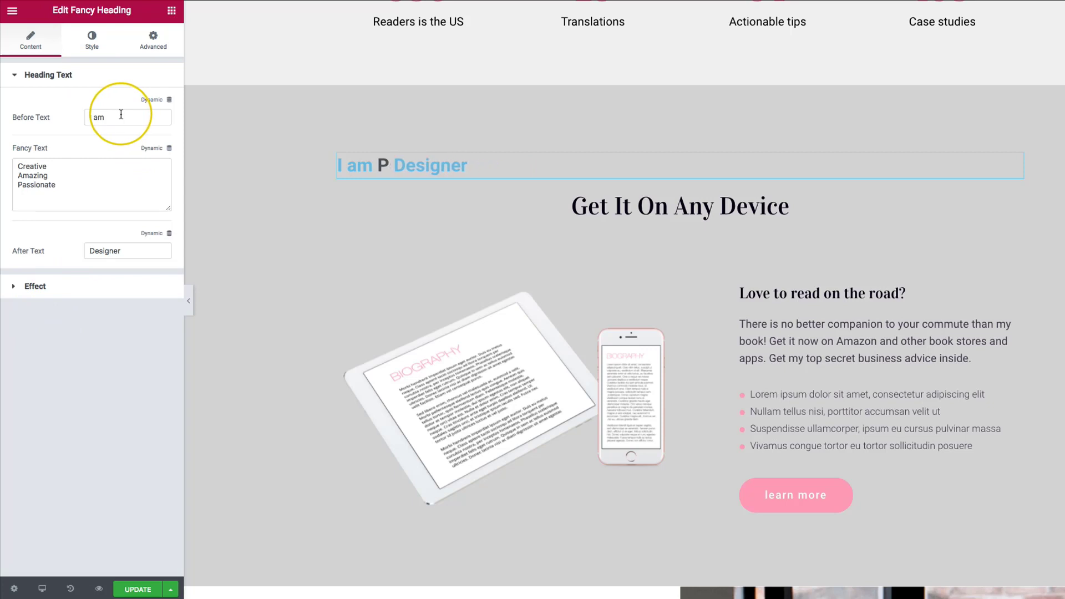
pyautogui.write('I am')
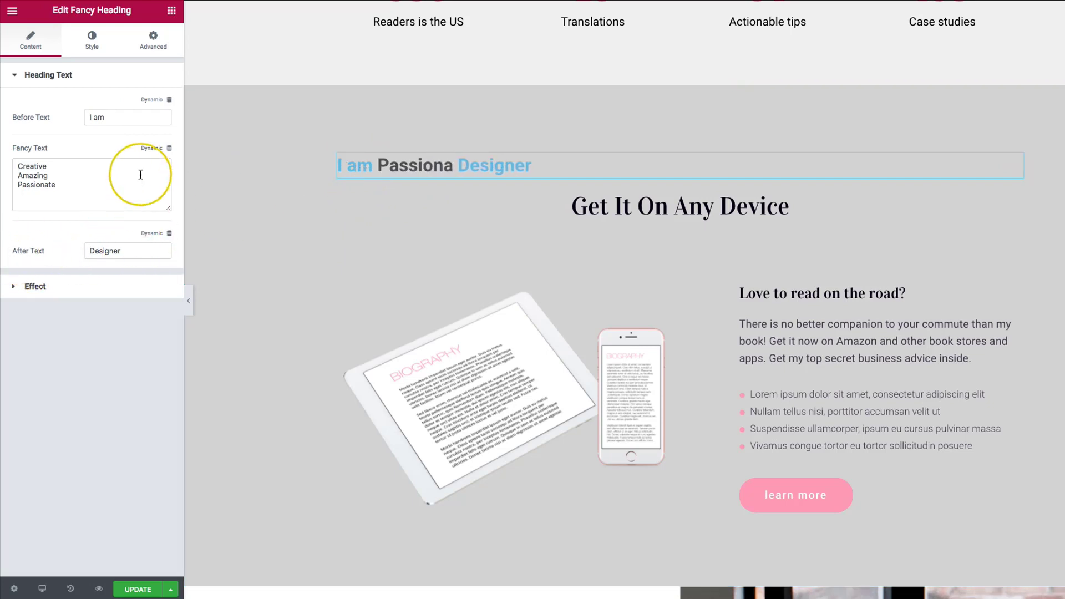
pyautogui.tripleClick(127, 117)
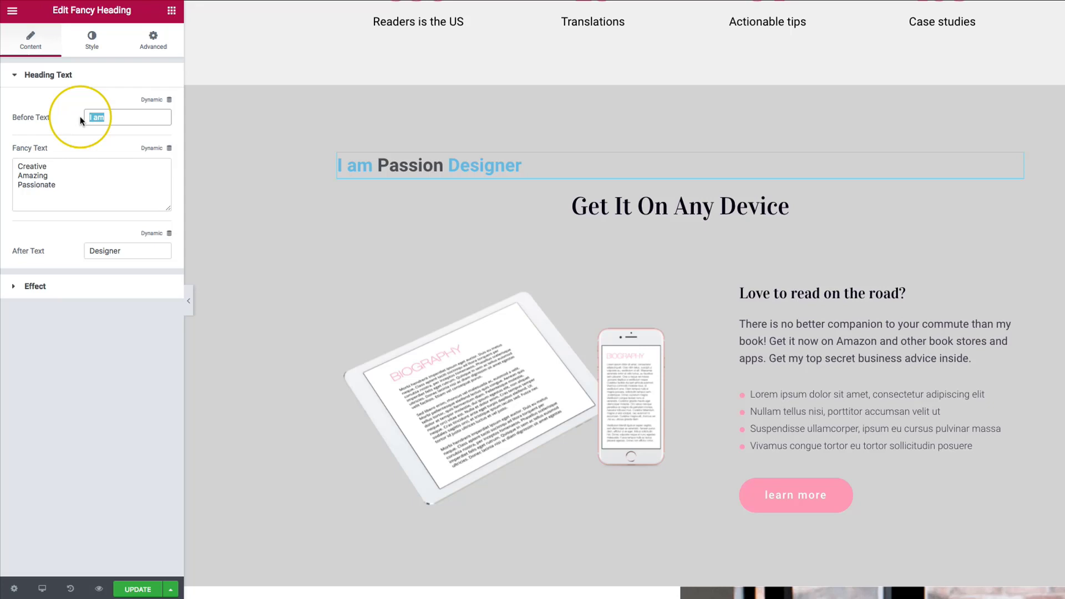
pyautogui.write('Get')
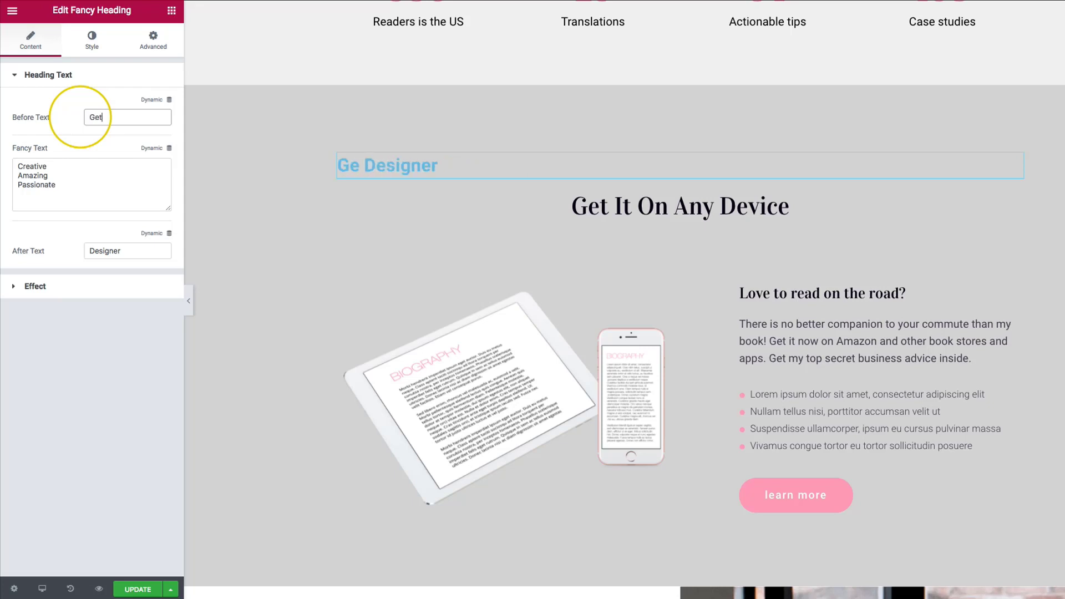
pyautogui.write('It')
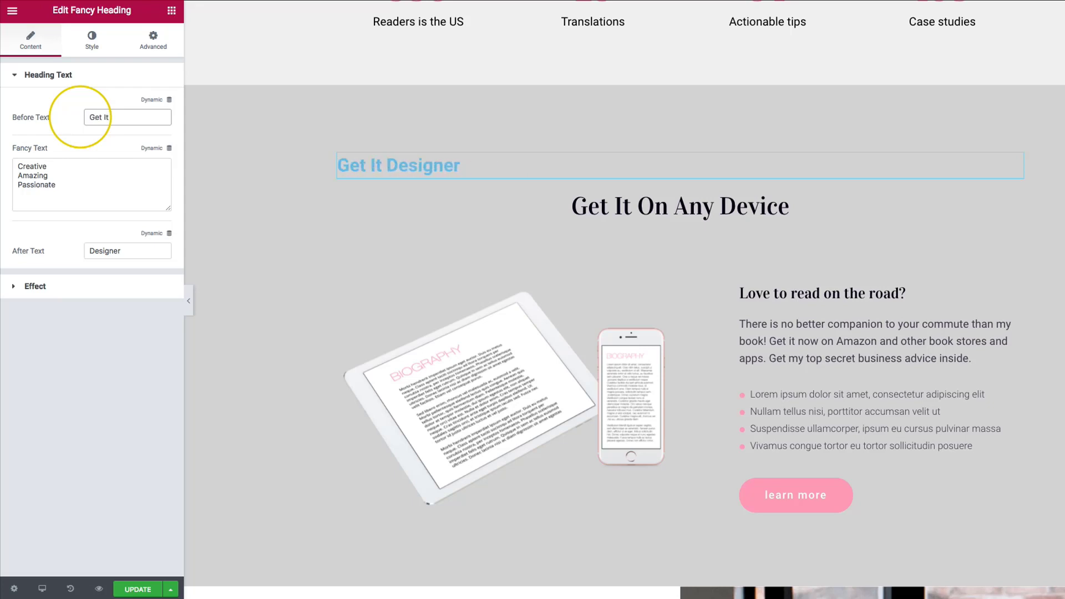
pyautogui.write('On')
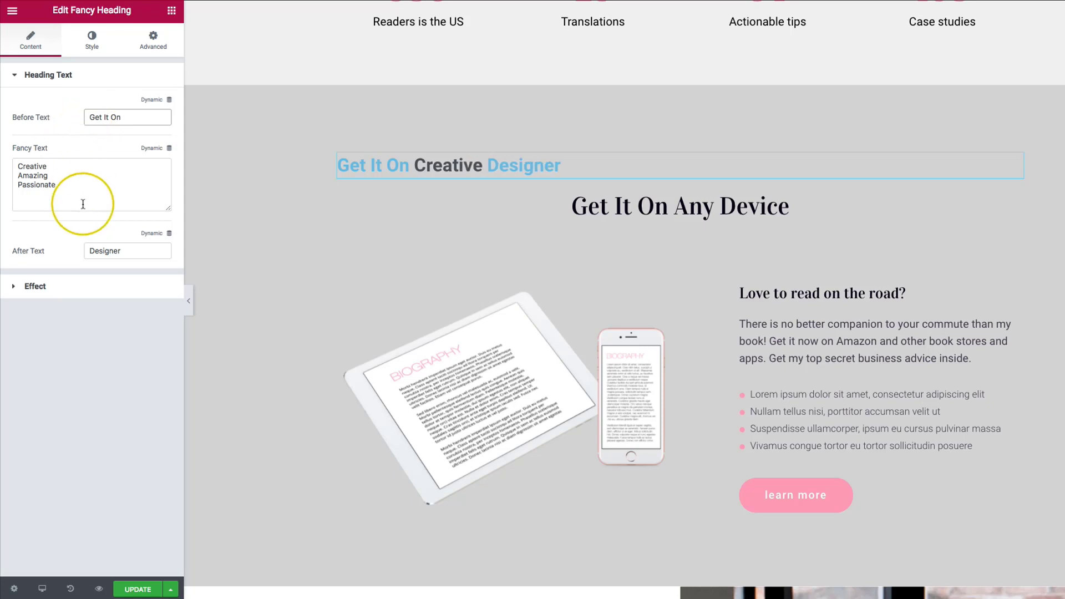
# Set the rotating Fancy Text to iPhone, Android, Mac, Windows and the After Text to 'Today!'.
pyautogui.click(81, 183)
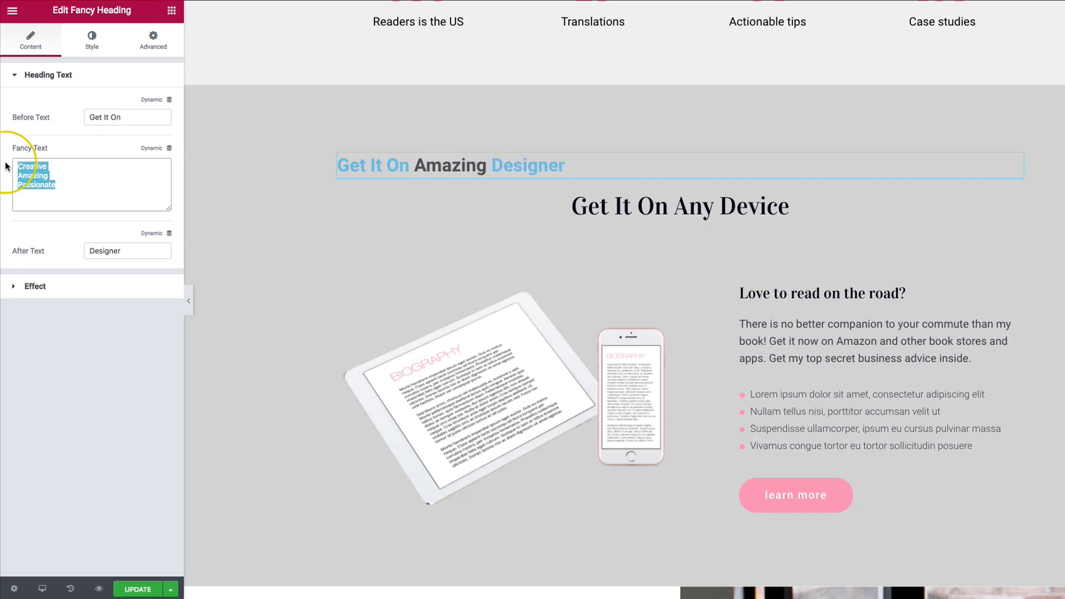
pyautogui.write('iPhone')
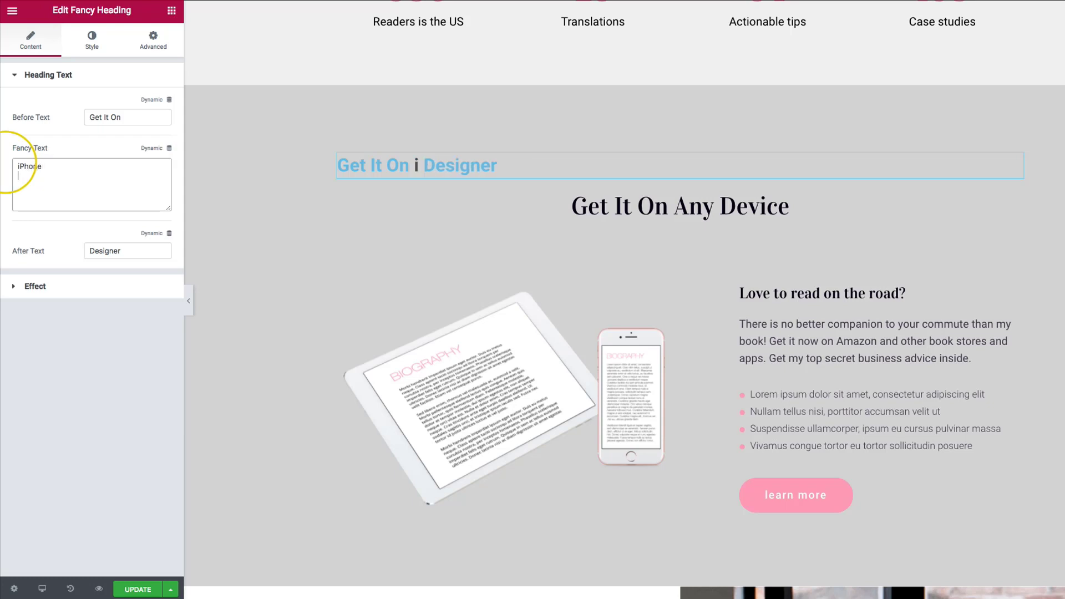
pyautogui.write('Android')
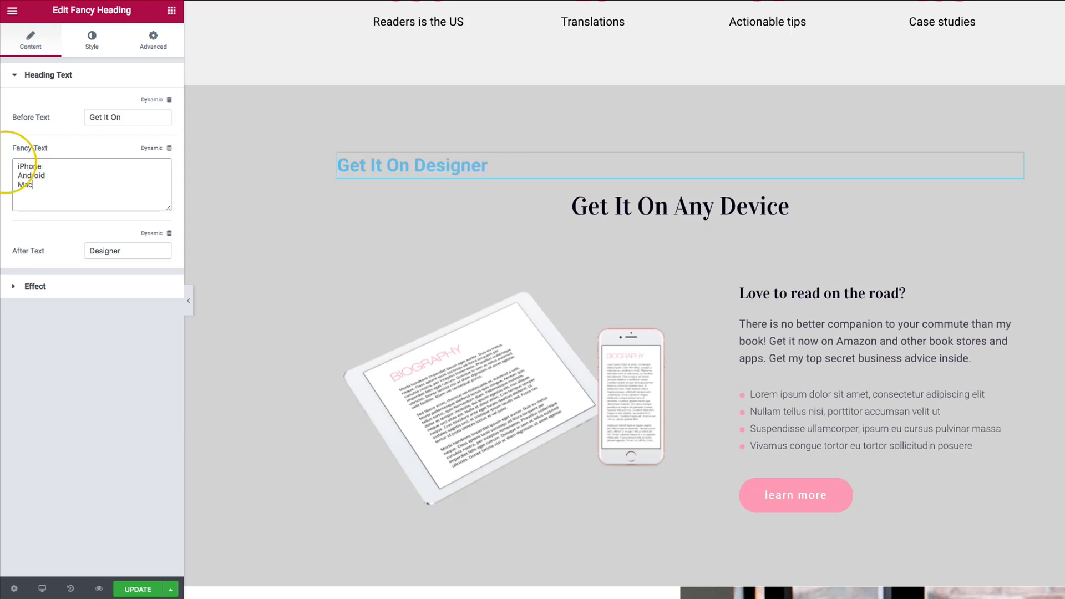
pyautogui.write('Windows')
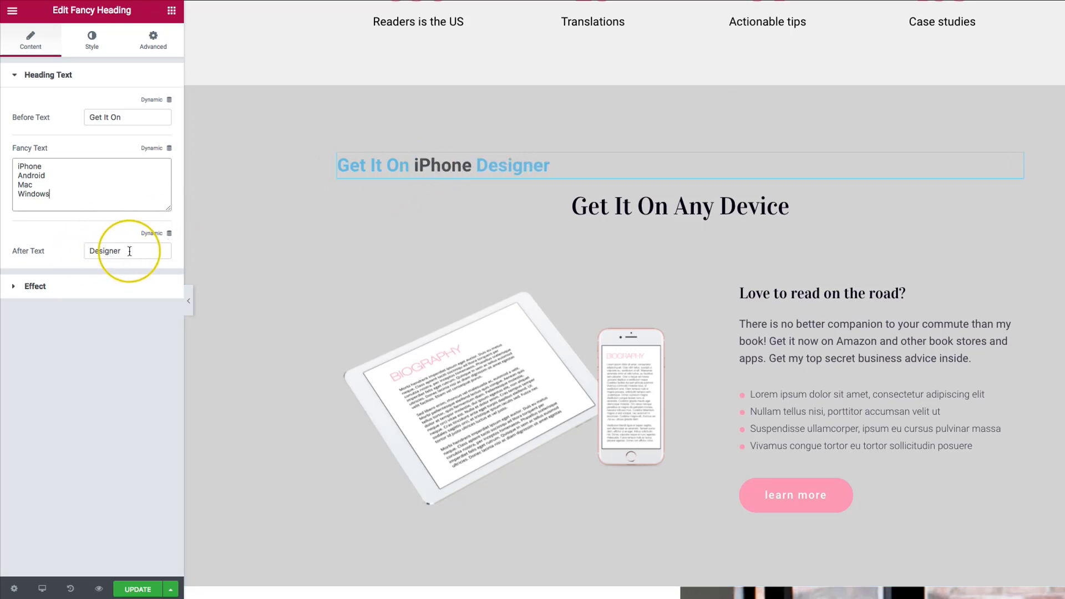
pyautogui.doubleClick(104, 251)
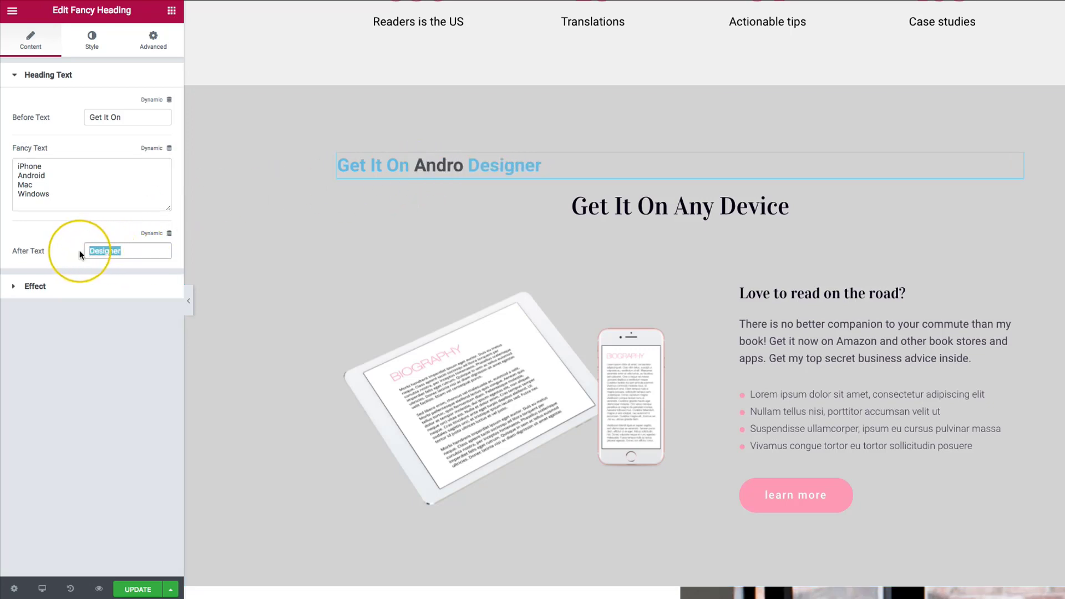
pyautogui.write('Today!')
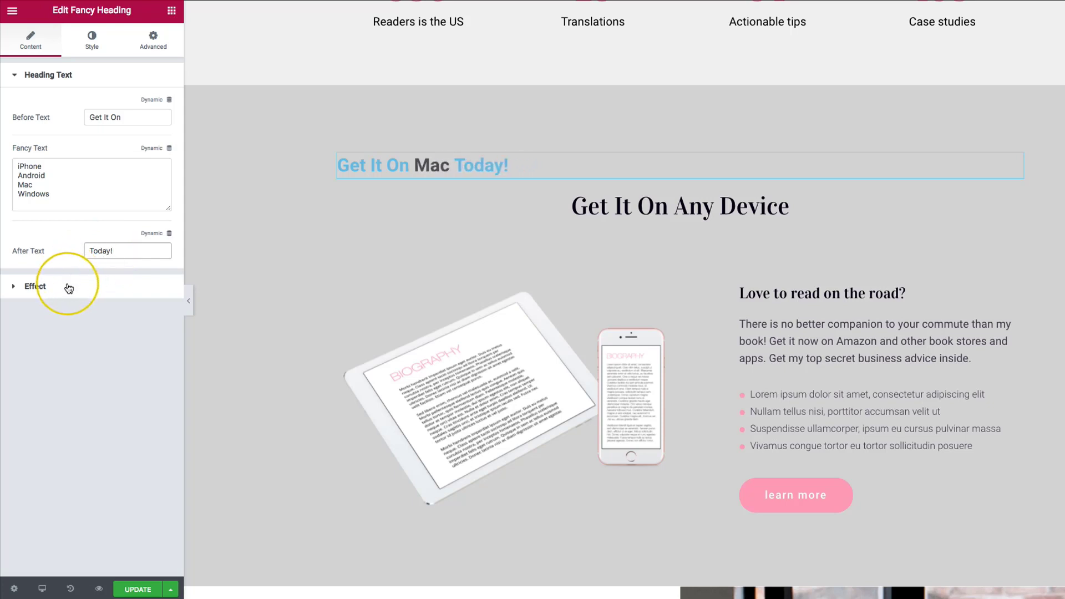
# Set the fancy heading's animation effect to Slide instead of typing.
pyautogui.click(35, 286)
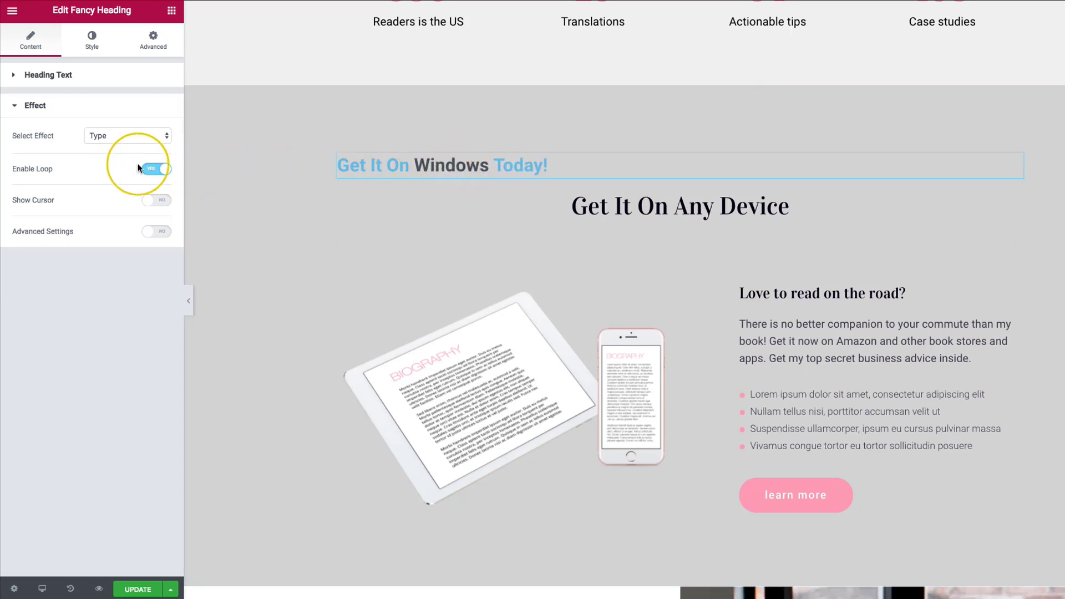
pyautogui.click(126, 136)
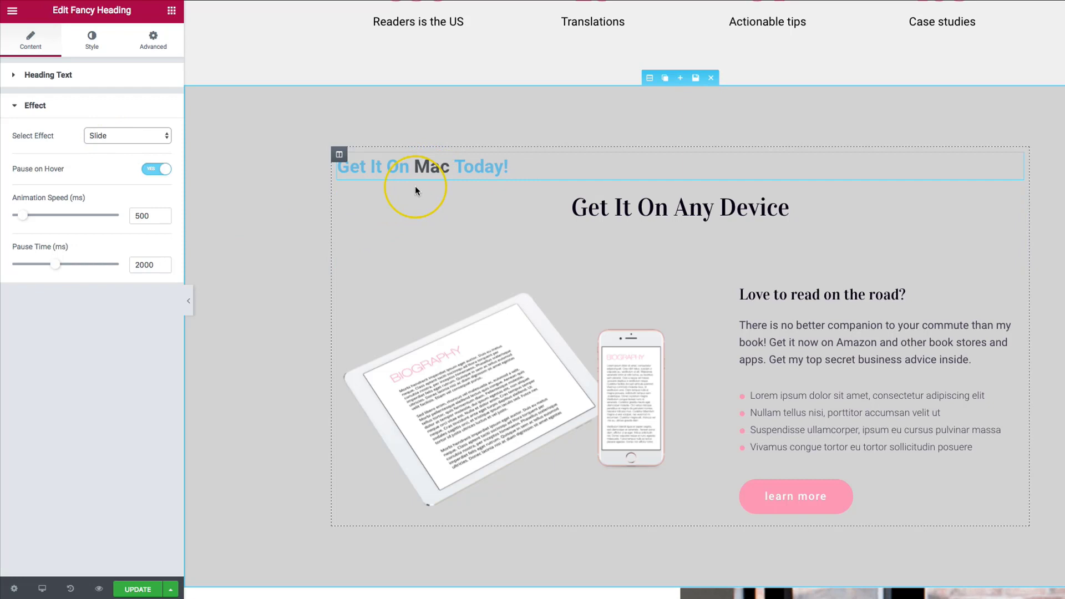
pyautogui.moveTo(27, 216)
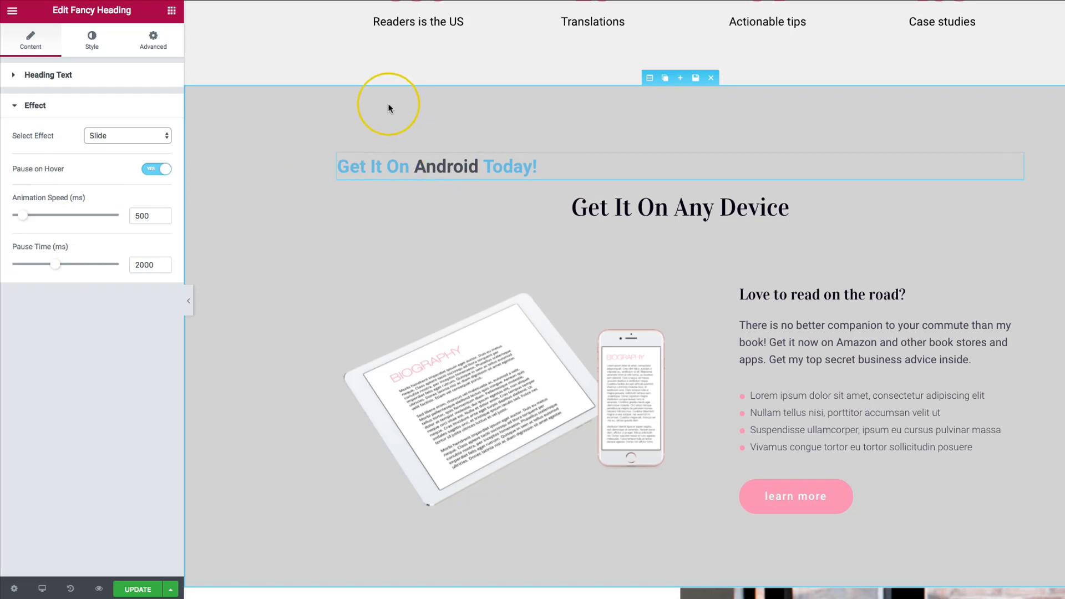
pyautogui.moveTo(240, 198)
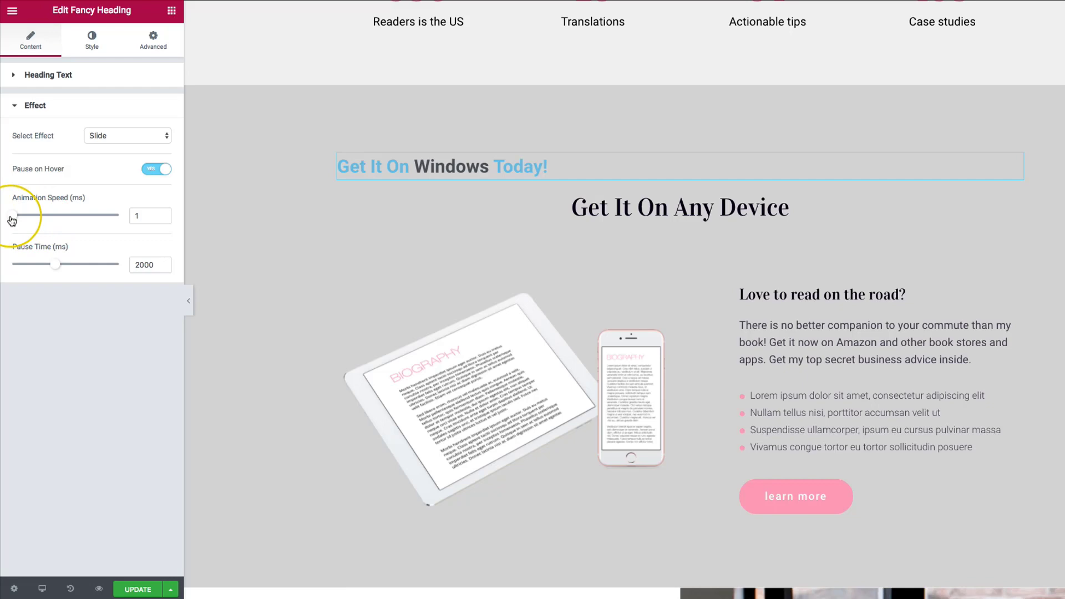
# Set the slide animation speed to 1000 ms with a 5000 ms pause and pause on hover.
pyautogui.moveTo(16, 215); pyautogui.dragTo(29, 215)
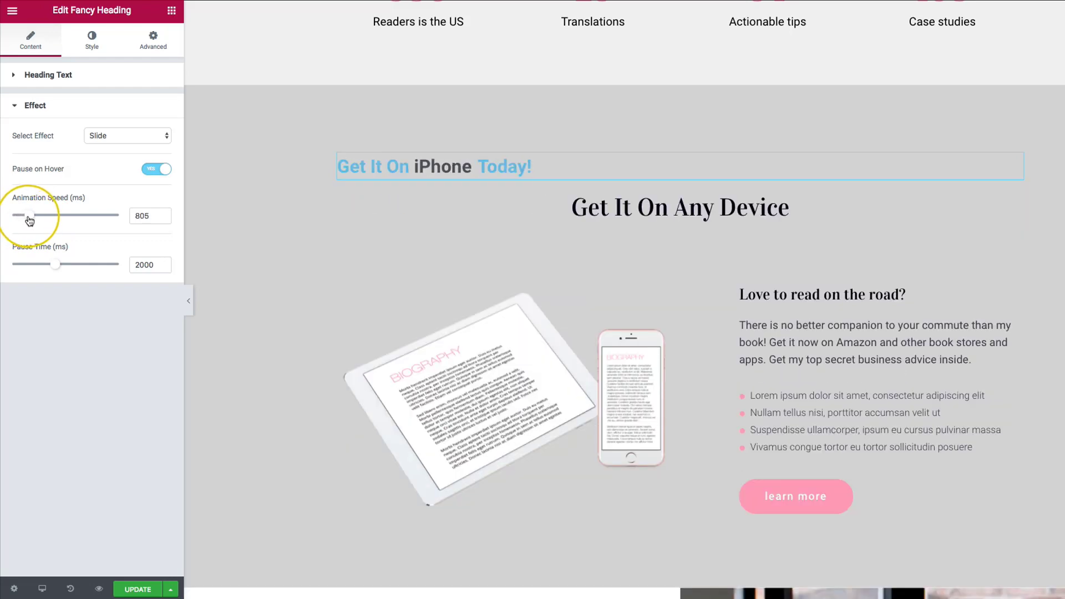
pyautogui.moveTo(29, 215); pyautogui.dragTo(64, 215)
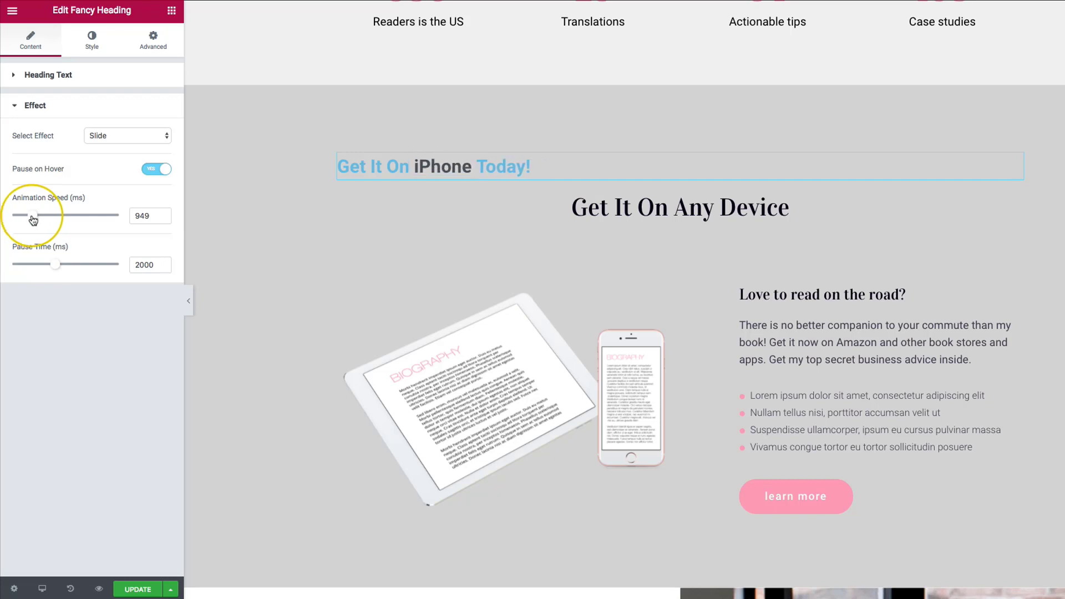
pyautogui.moveTo(56, 267)
pyautogui.write('1000')
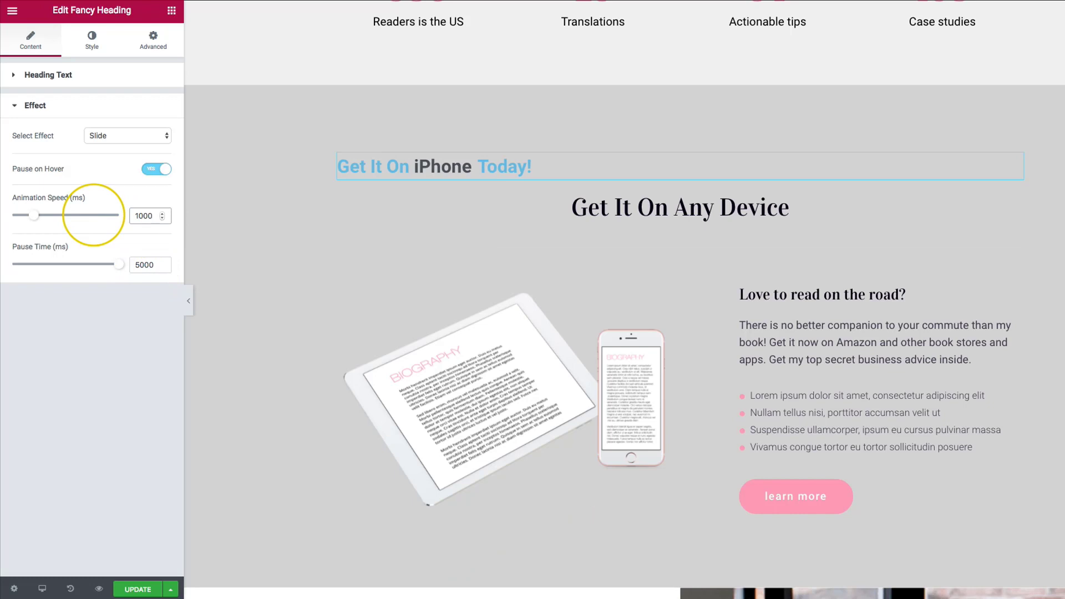
pyautogui.click(444, 228)
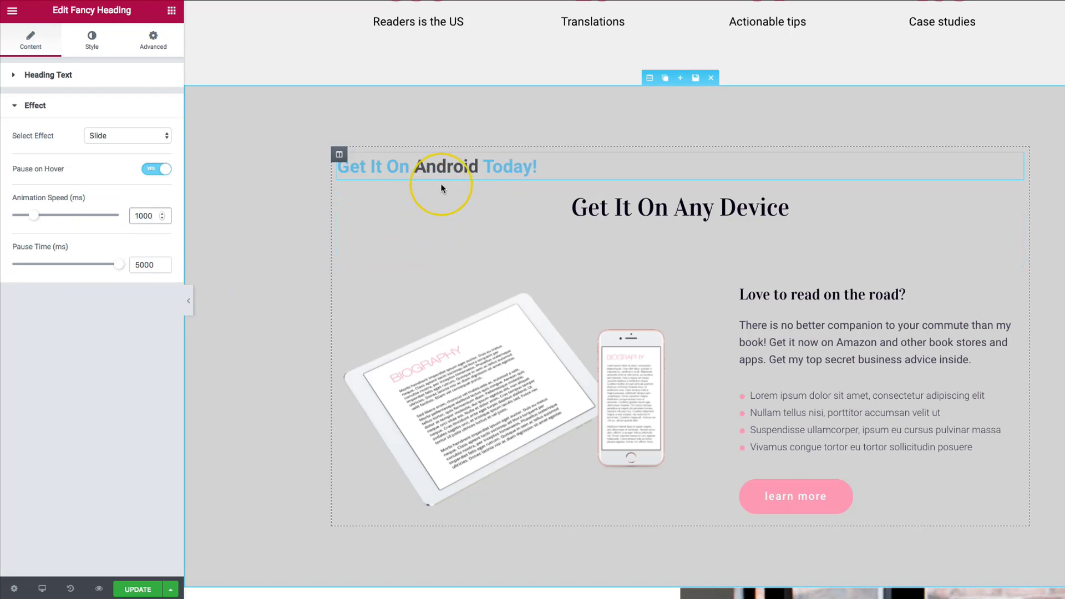
pyautogui.moveTo(447, 190)
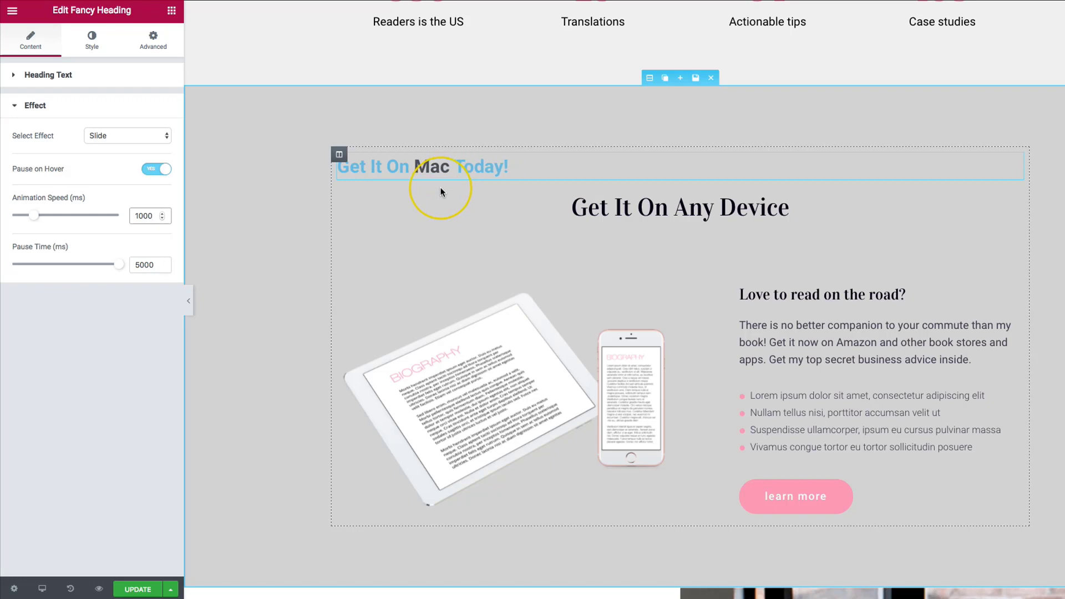
pyautogui.moveTo(433, 167)
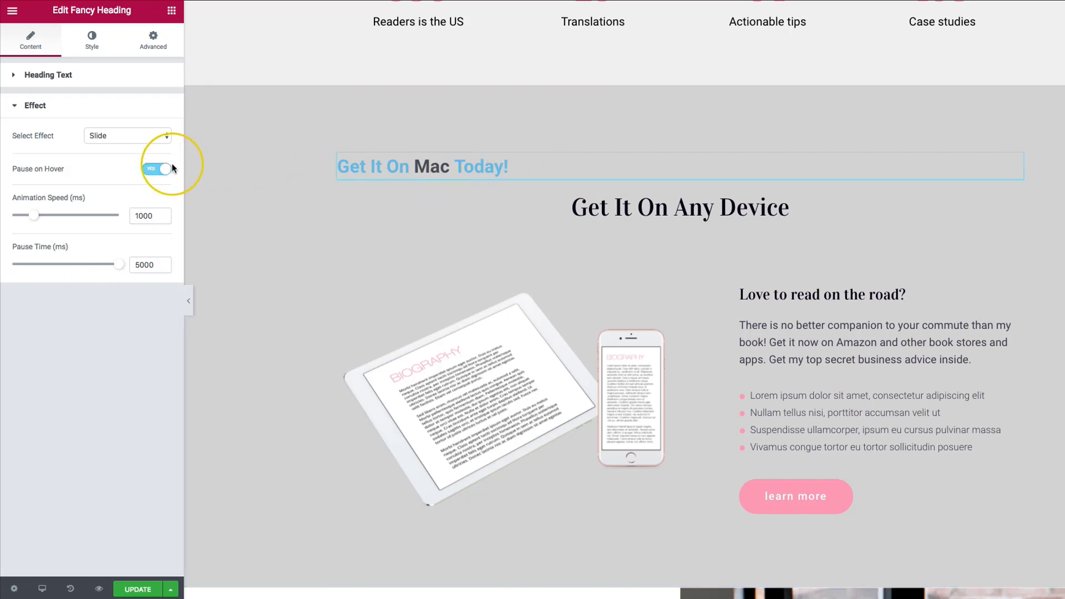
pyautogui.moveTo(90, 73)
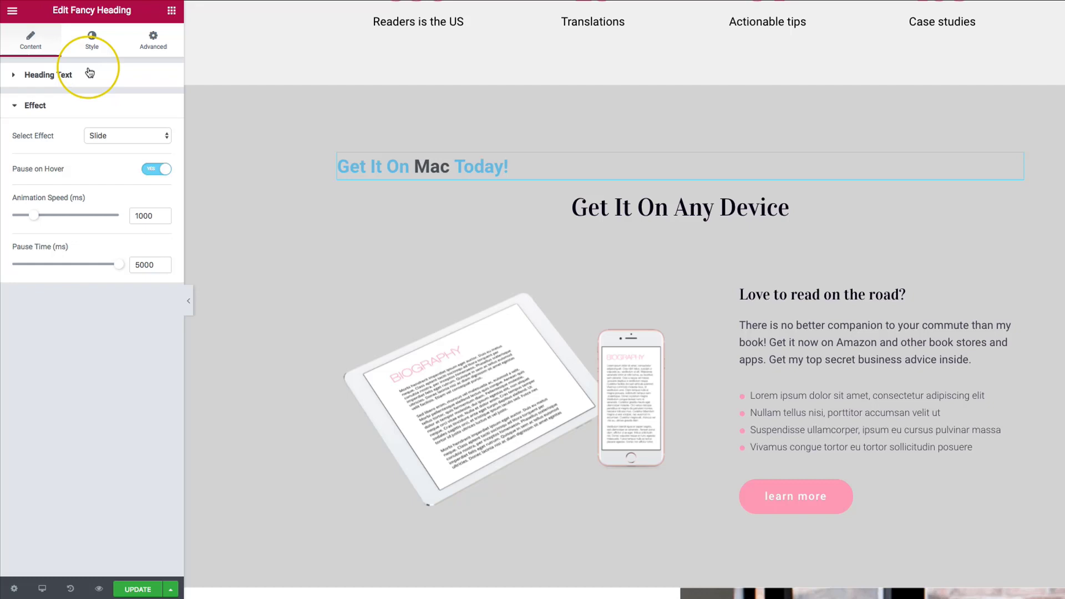
# Switch to the heading's Style settings, leaving the title tag at H3.
pyautogui.click(91, 40)
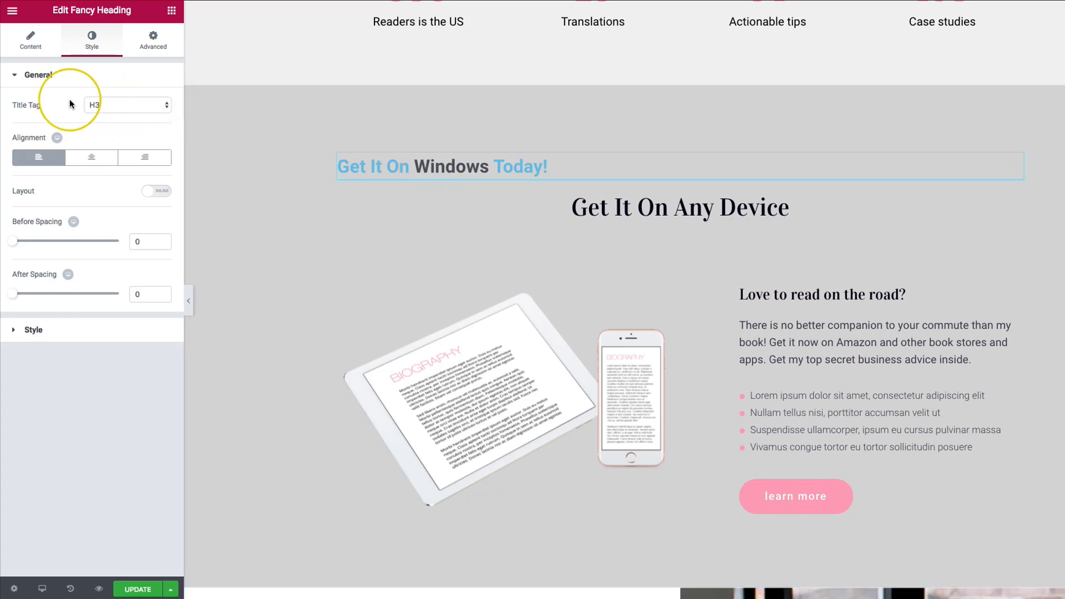
pyautogui.moveTo(108, 111)
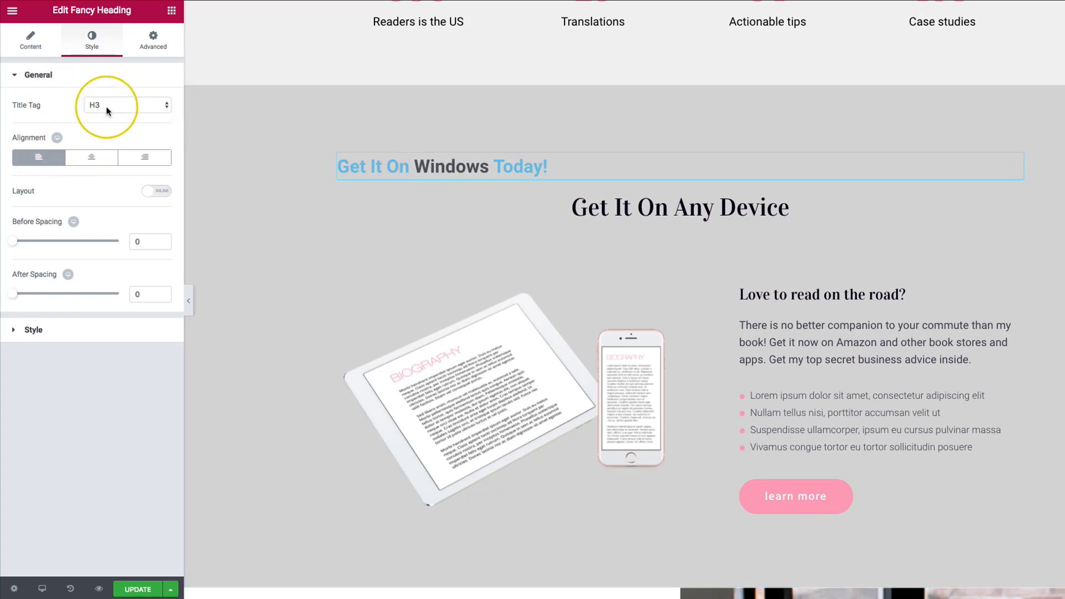
pyautogui.click(125, 105)
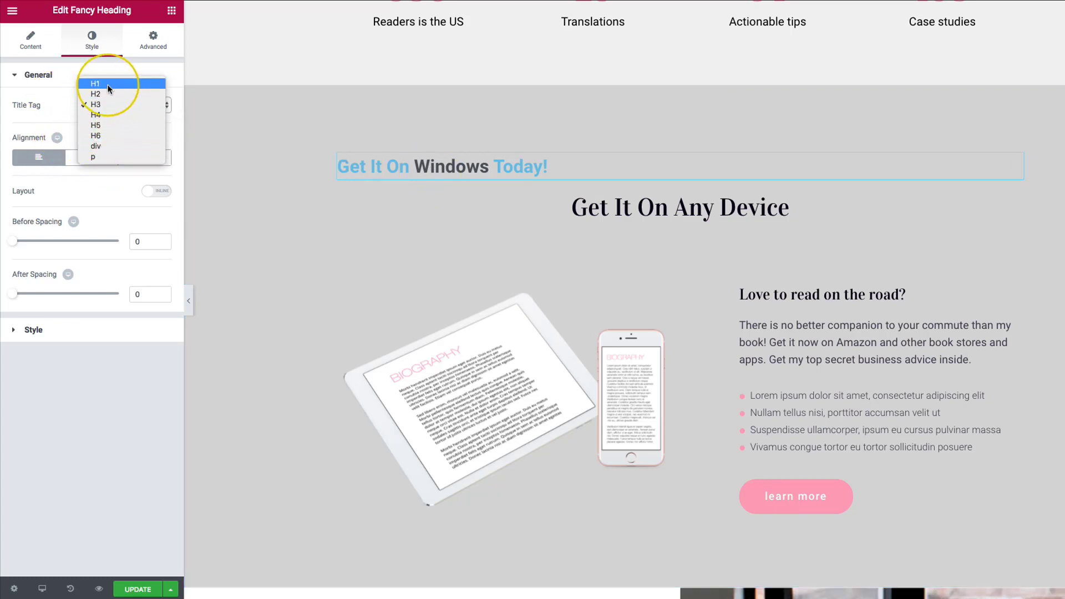
pyautogui.click(96, 104)
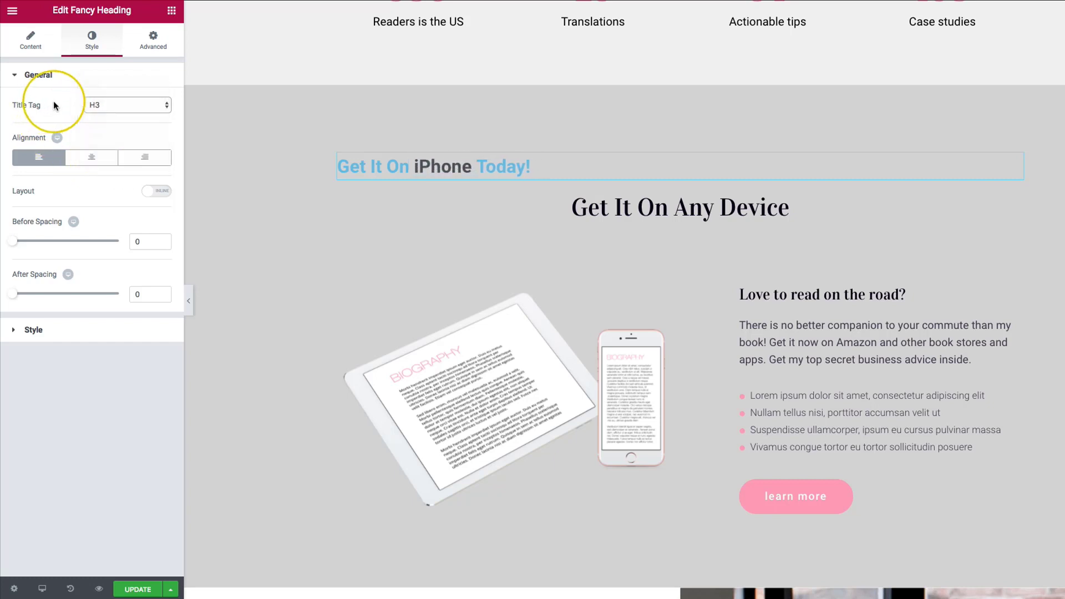
pyautogui.moveTo(91, 157)
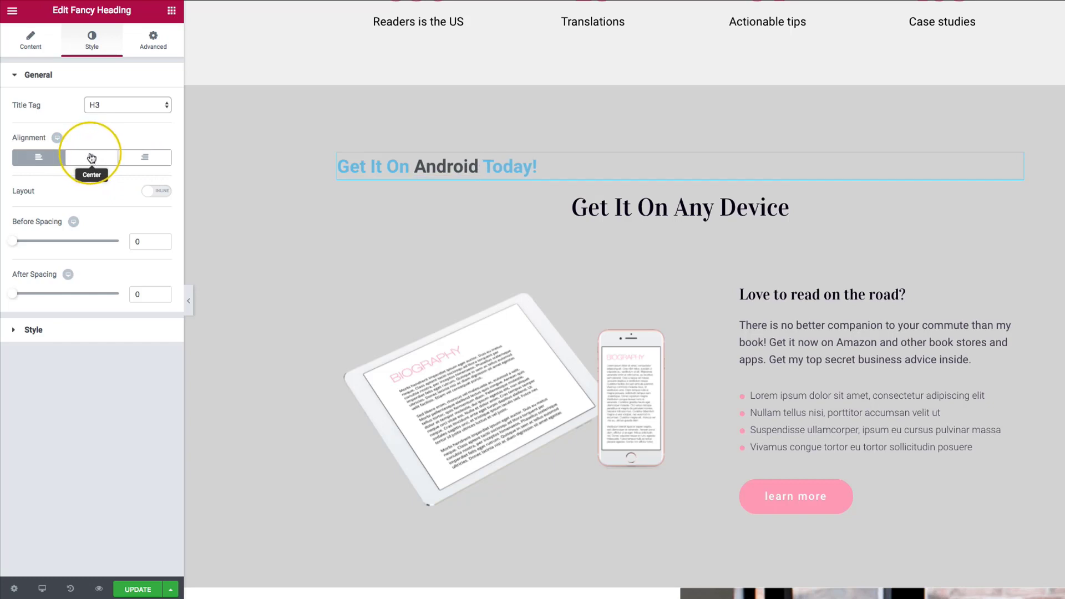
# Set the fancy heading's alignment to Center.
pyautogui.click(90, 157)
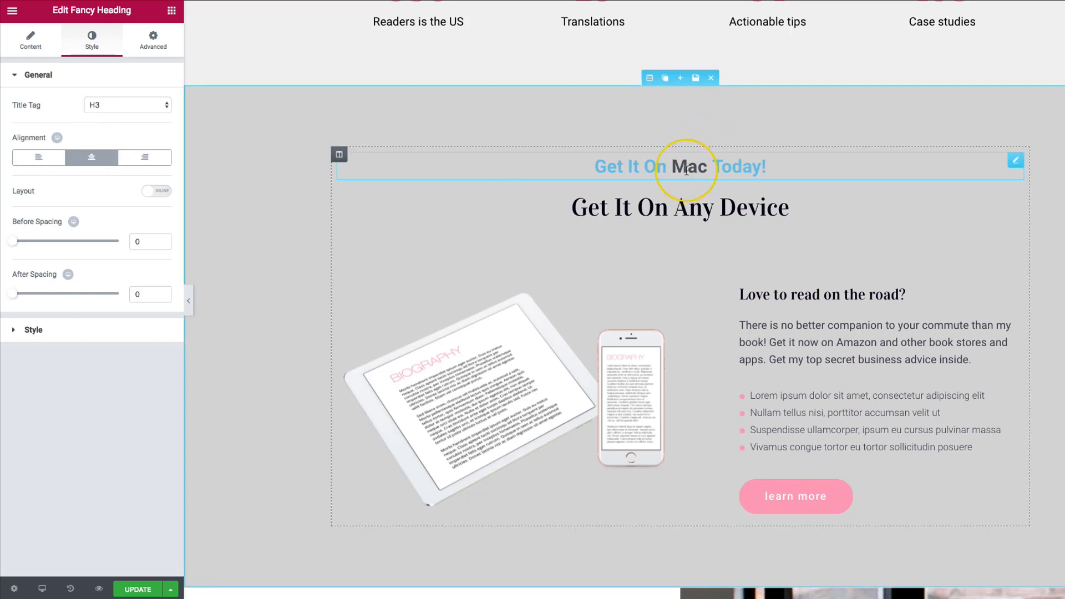
pyautogui.moveTo(818, 170)
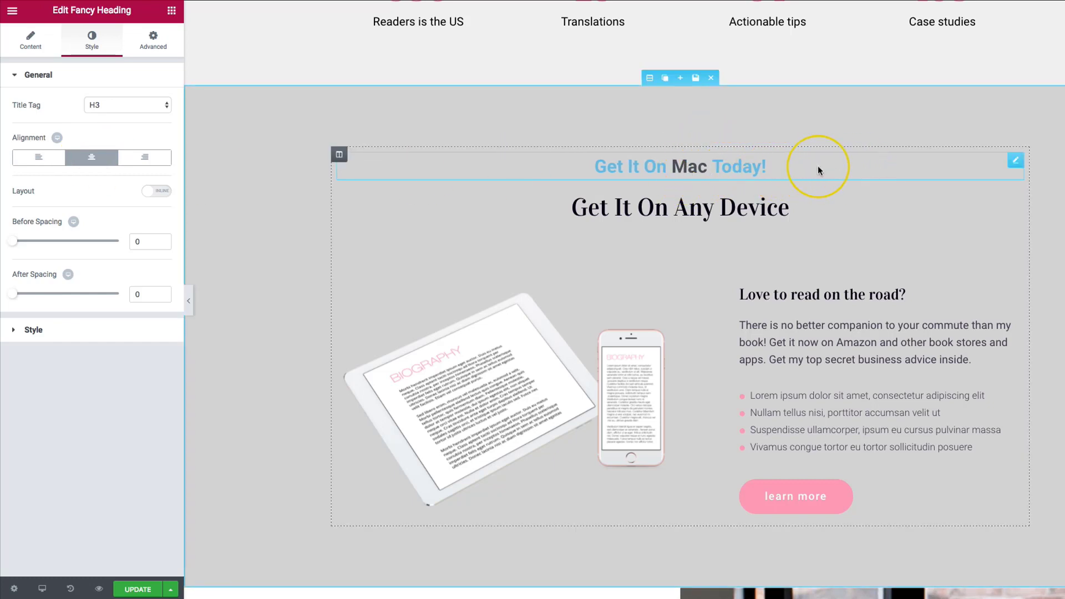
pyautogui.moveTo(496, 169)
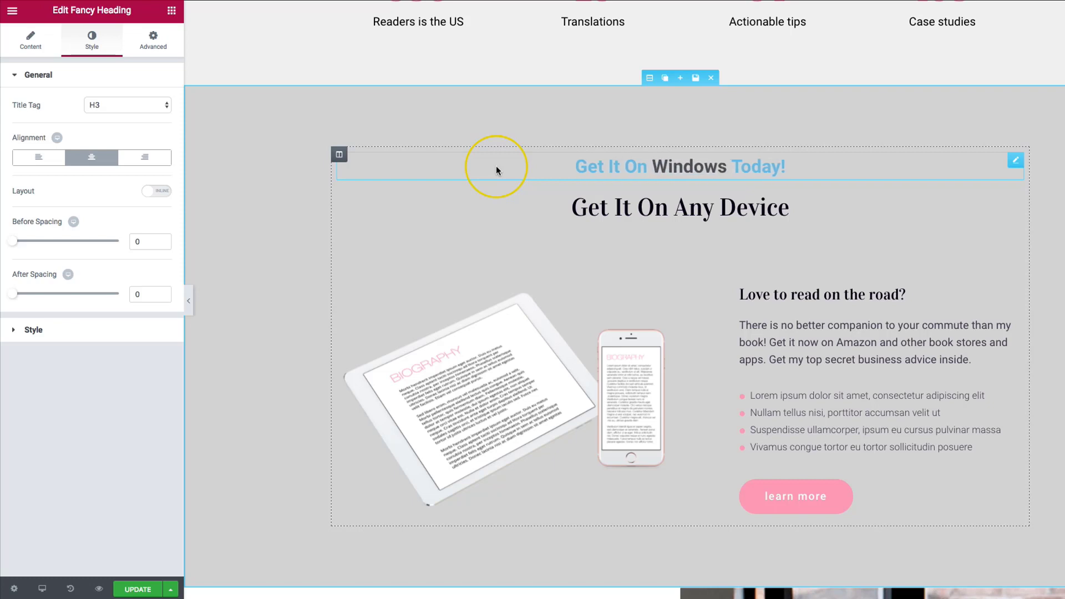
pyautogui.moveTo(706, 169)
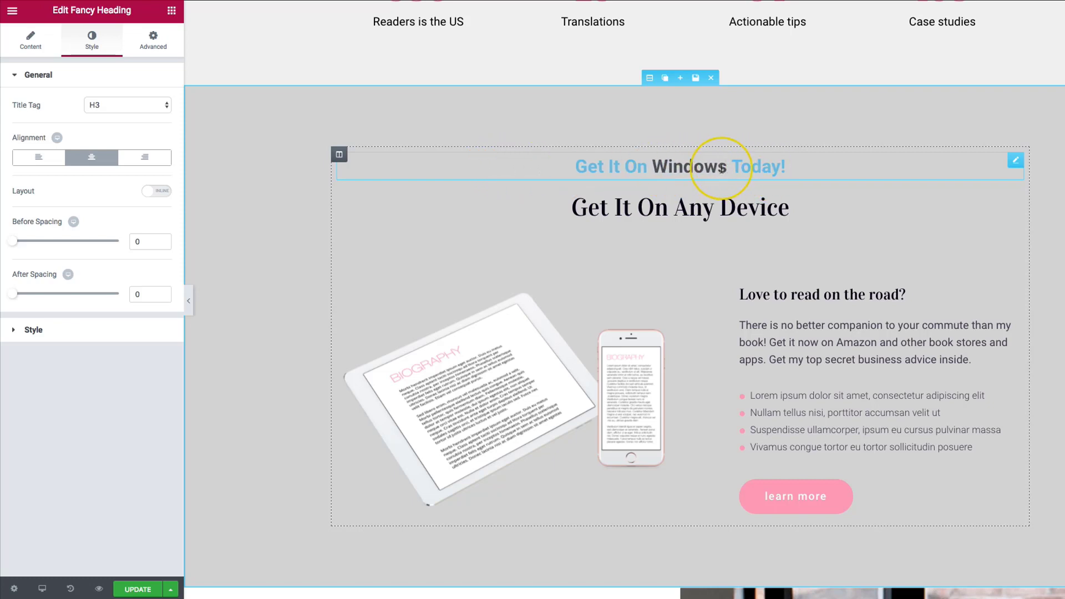
pyautogui.moveTo(692, 168)
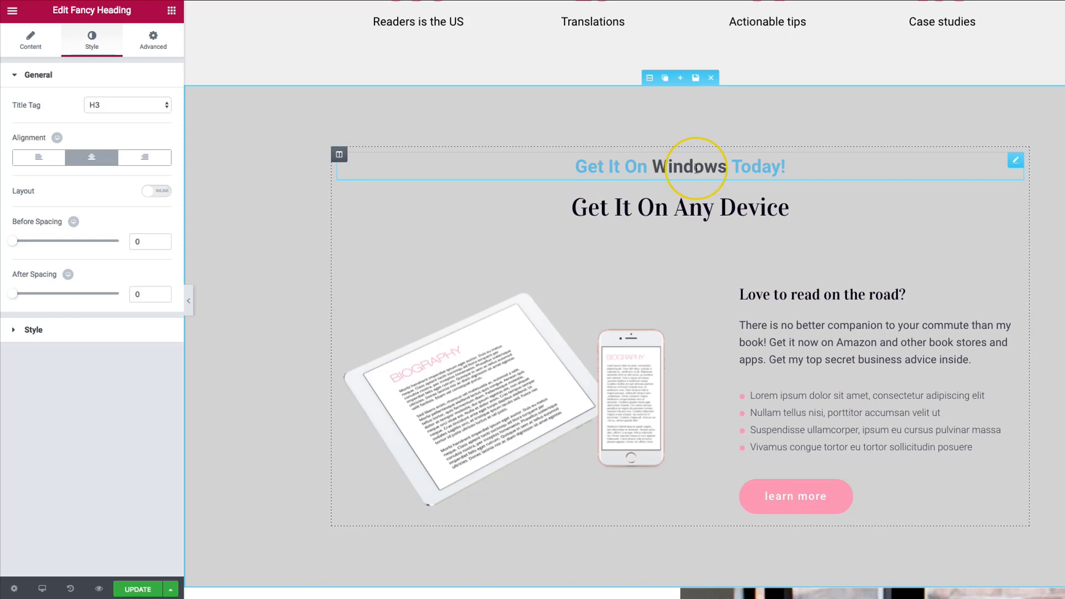
pyautogui.click(579, 208)
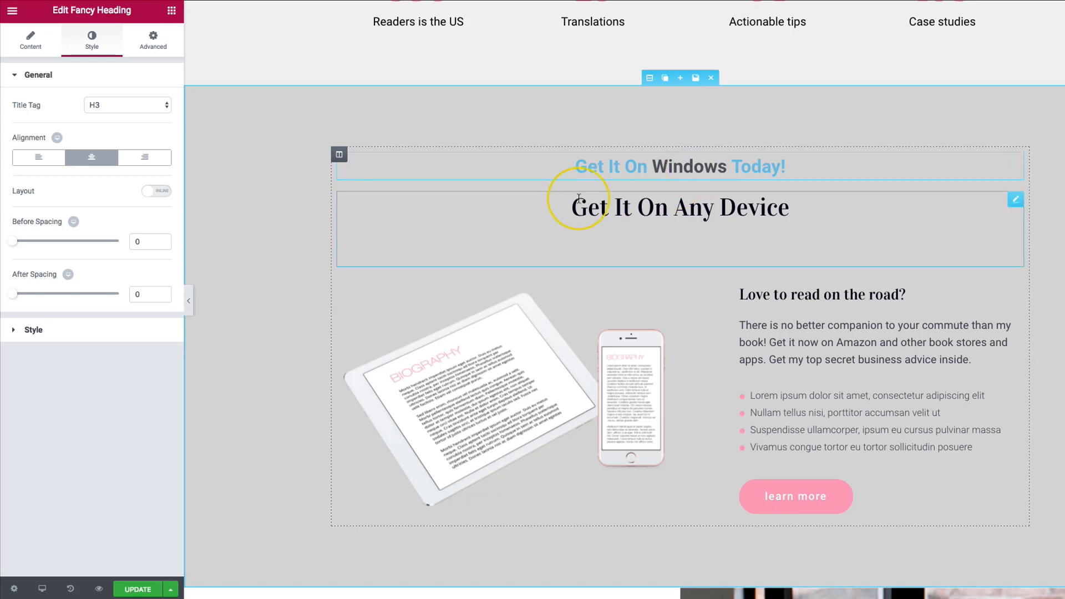
pyautogui.moveTo(452, 213)
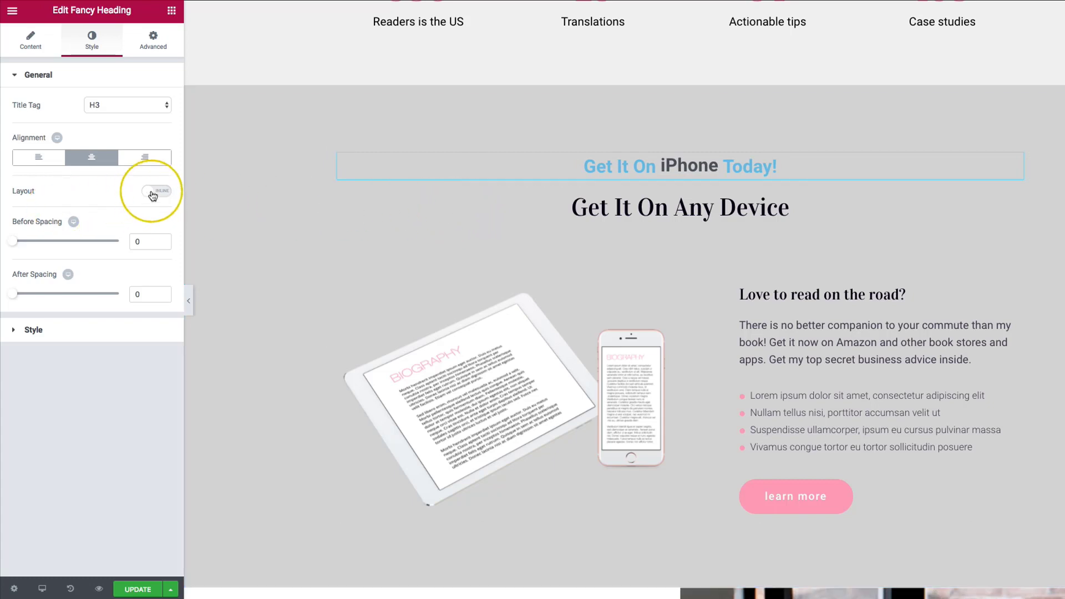
# Keep the heading layout inline and raise Before Spacing to about 8.
pyautogui.click(152, 191)
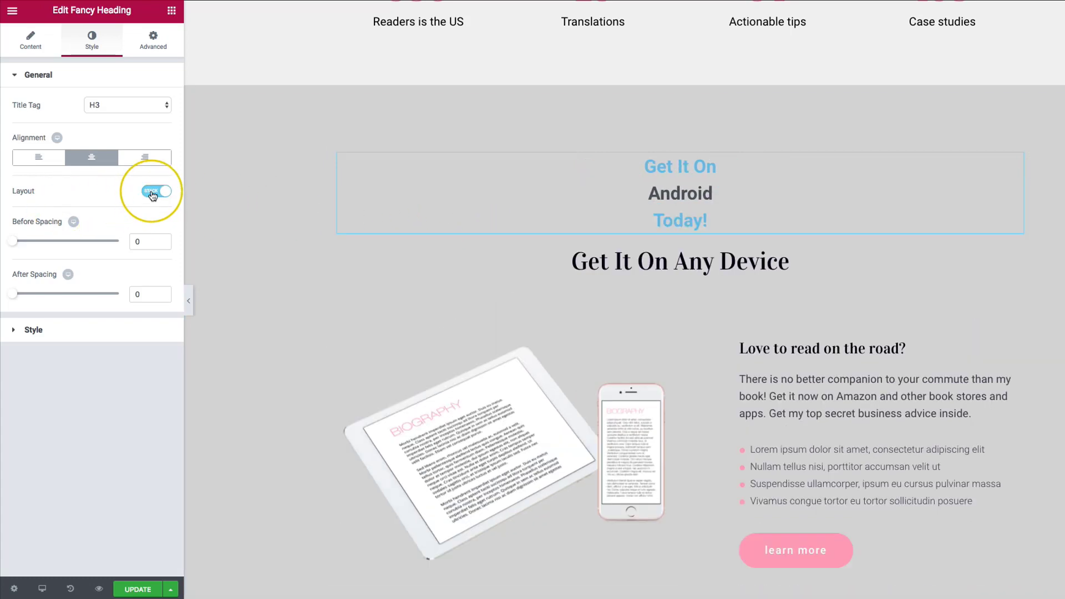
pyautogui.click(152, 191)
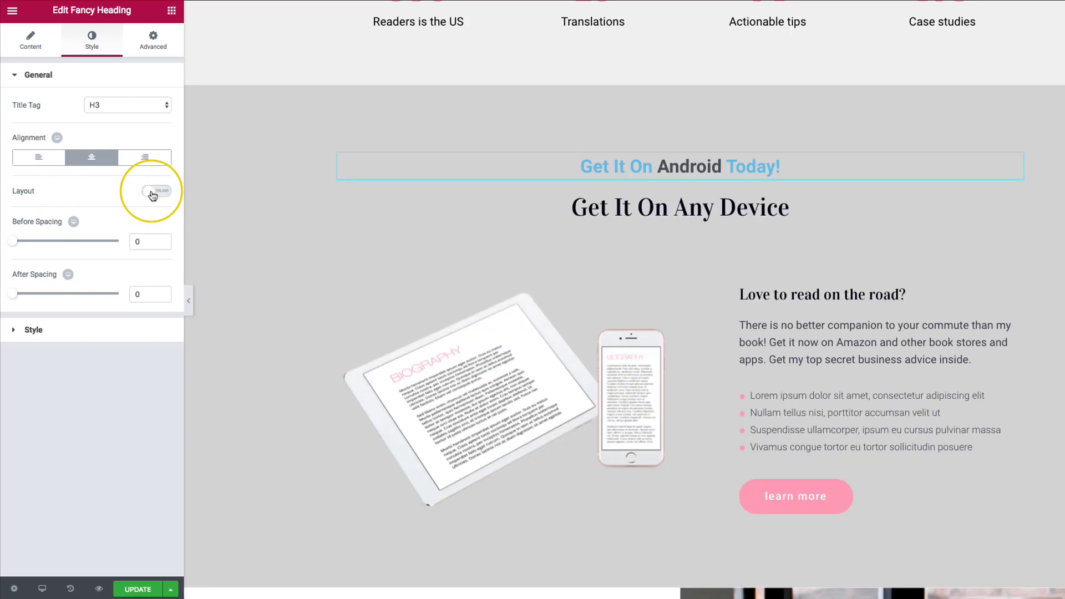
pyautogui.click(155, 191)
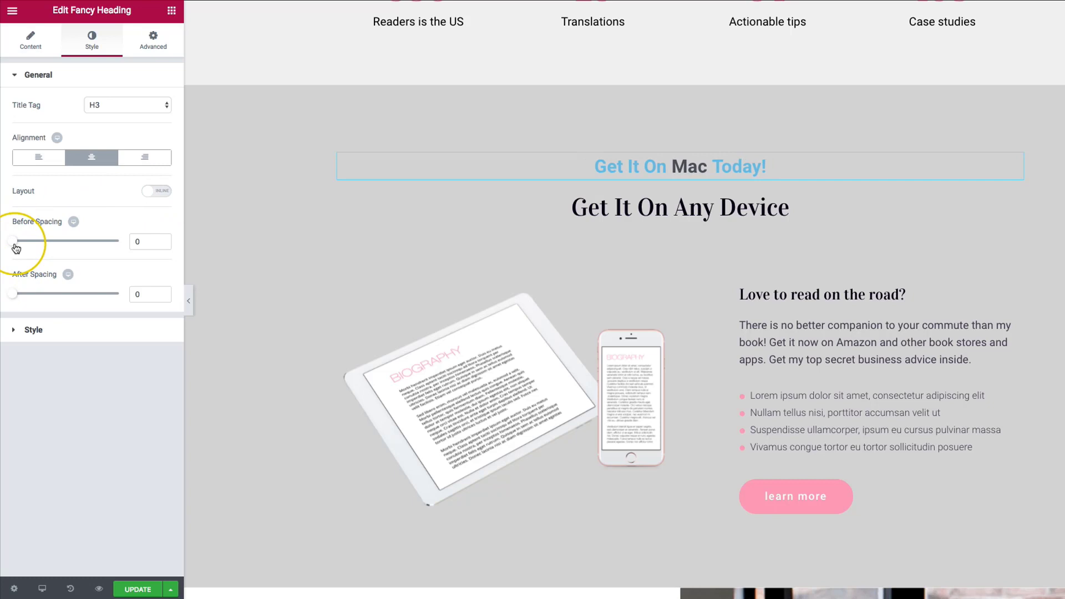
pyautogui.click(658, 166)
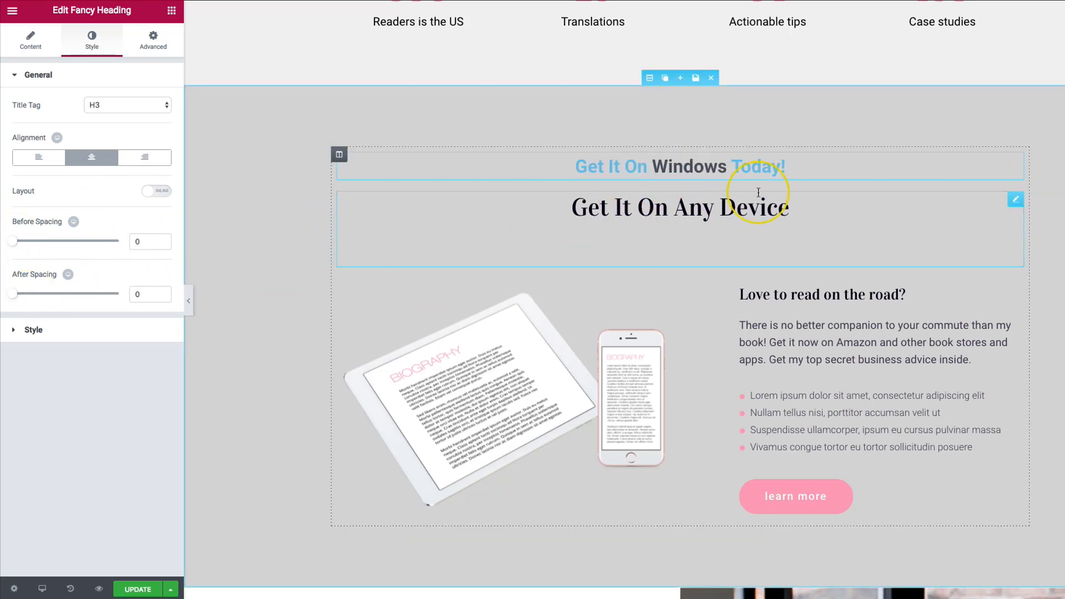
pyautogui.moveTo(12, 242); pyautogui.dragTo(23, 242)
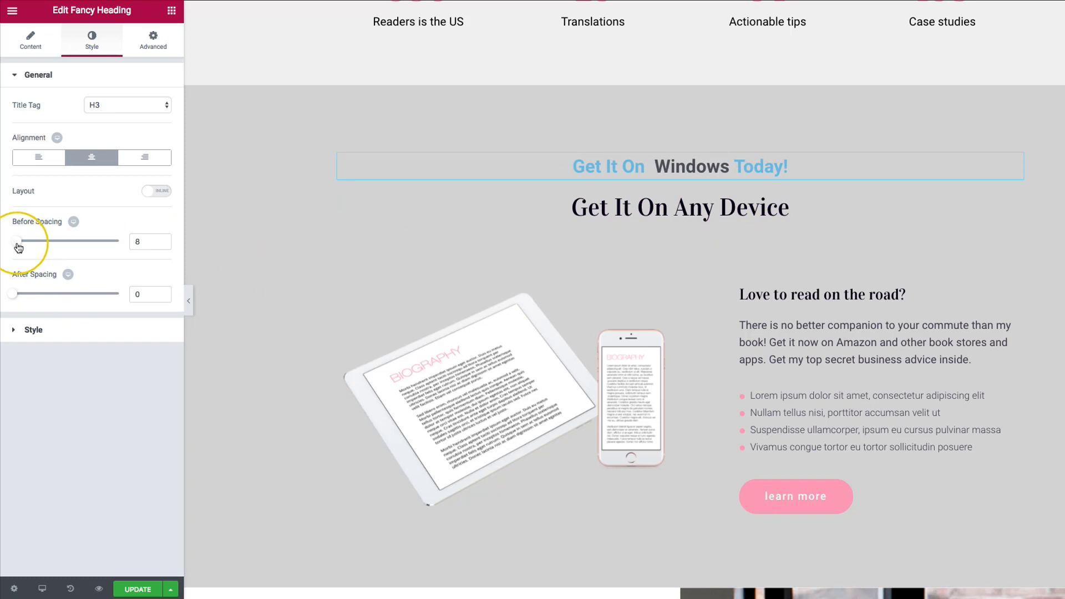
pyautogui.moveTo(19, 241); pyautogui.dragTo(55, 241)
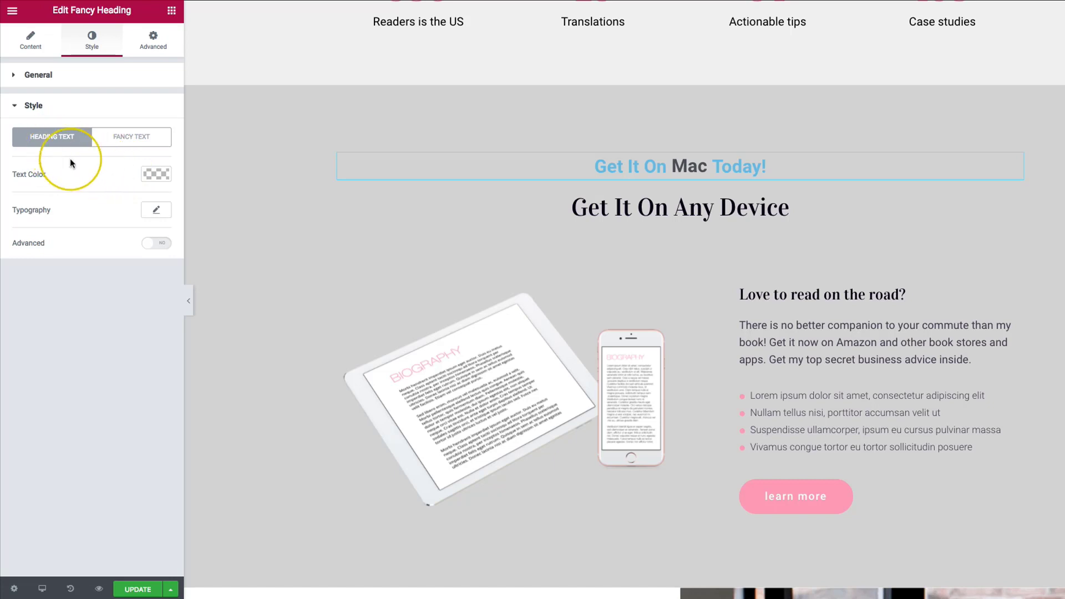
# Set the heading text colour to black with slightly lowered opacity.
pyautogui.click(155, 174)
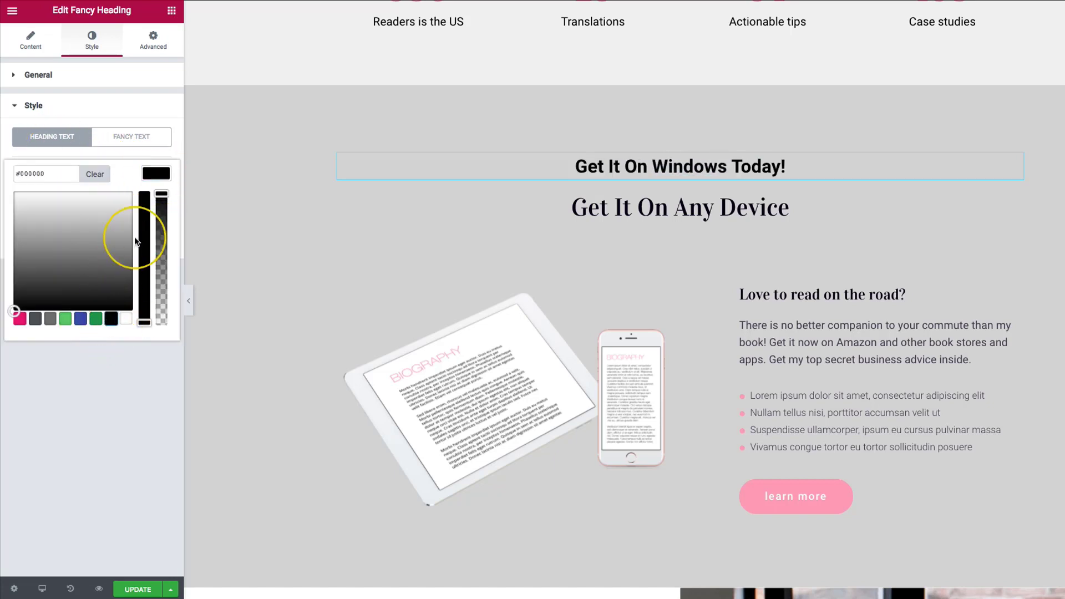
pyautogui.moveTo(140, 238); pyautogui.dragTo(161, 201)
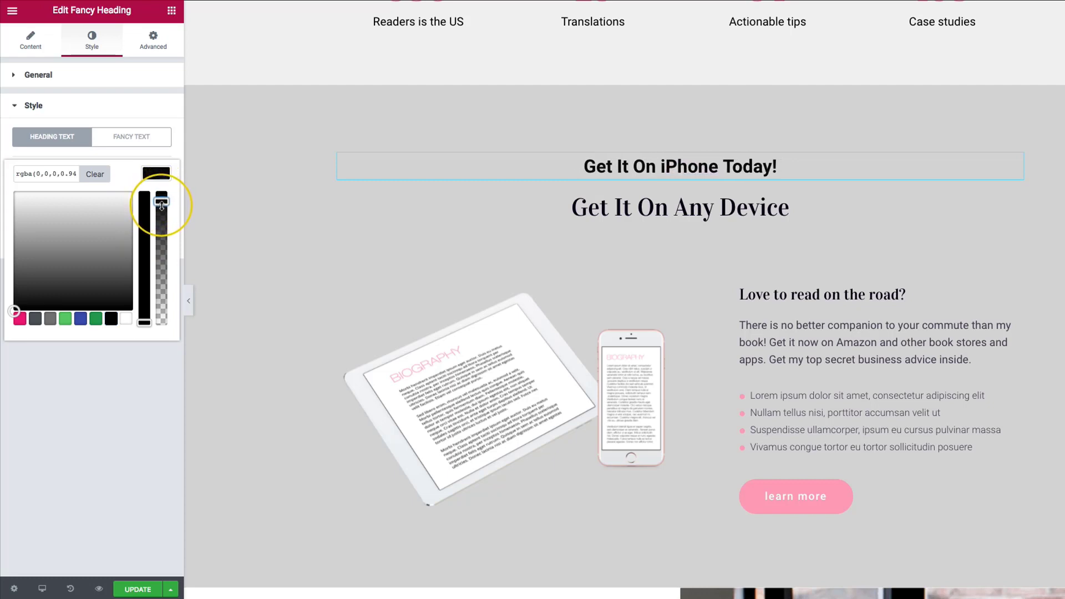
pyautogui.moveTo(161, 204); pyautogui.dragTo(161, 212)
pyautogui.write('va')
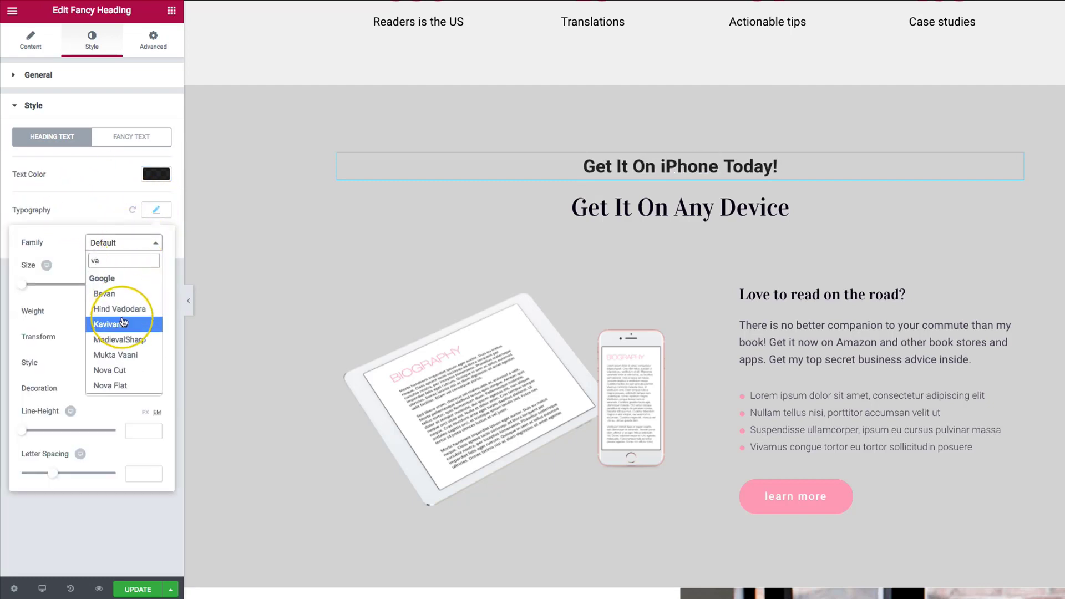
pyautogui.scroll(-3)
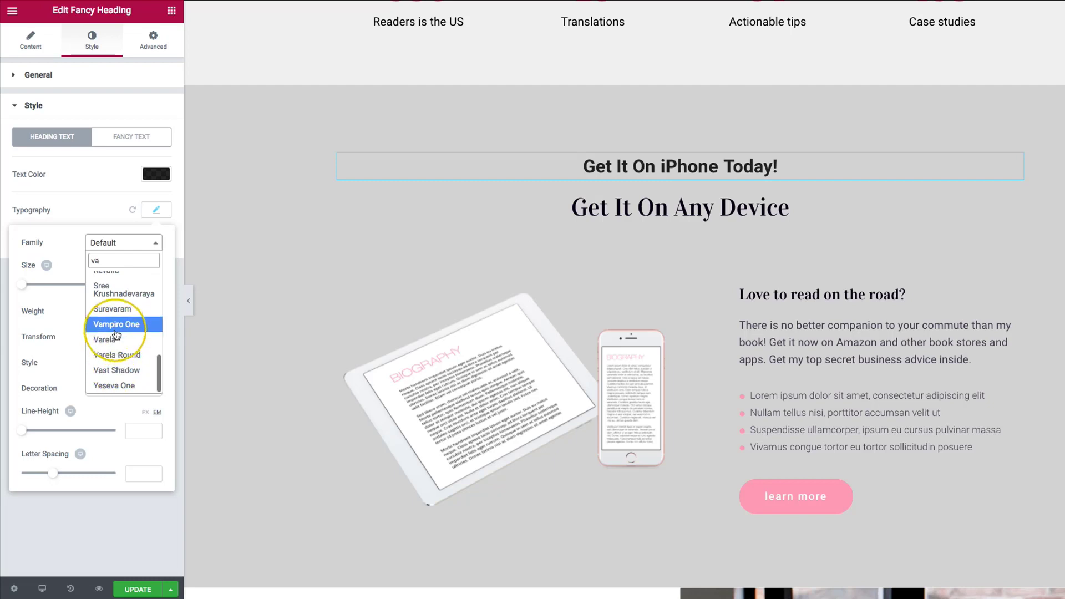
# Try Nova Slim and MedievalSharp fonts, settling the heading text family on Montserrat.
pyautogui.click(117, 355)
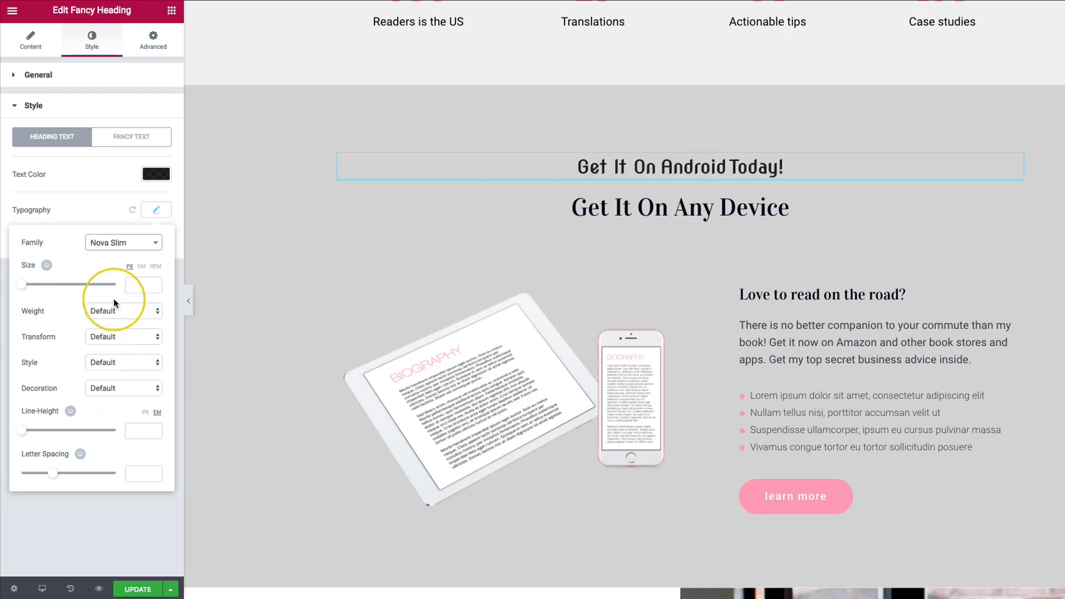
pyautogui.click(123, 243)
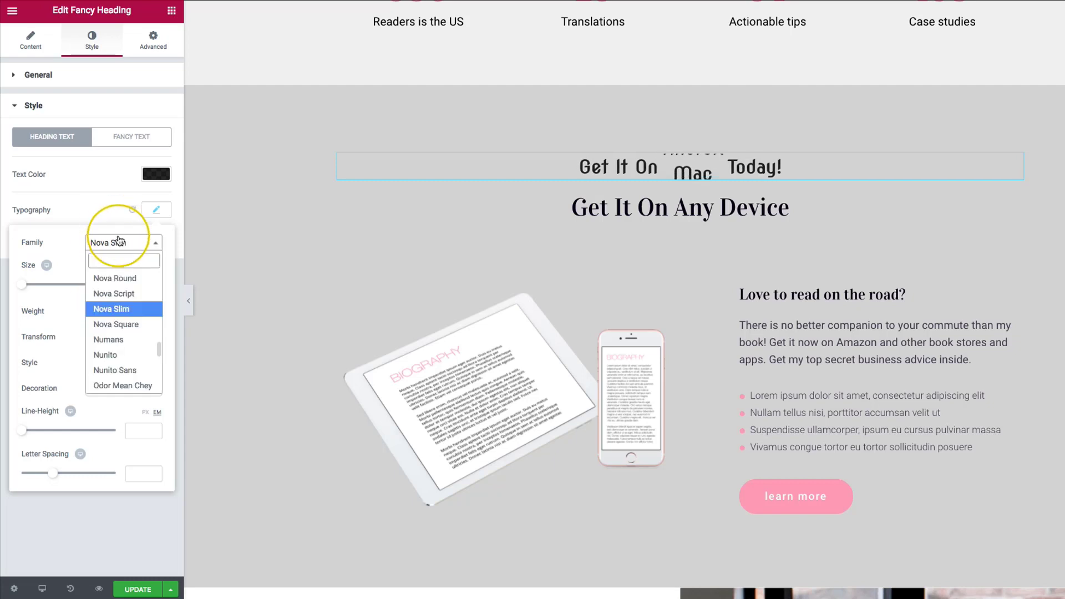
pyautogui.write('val')
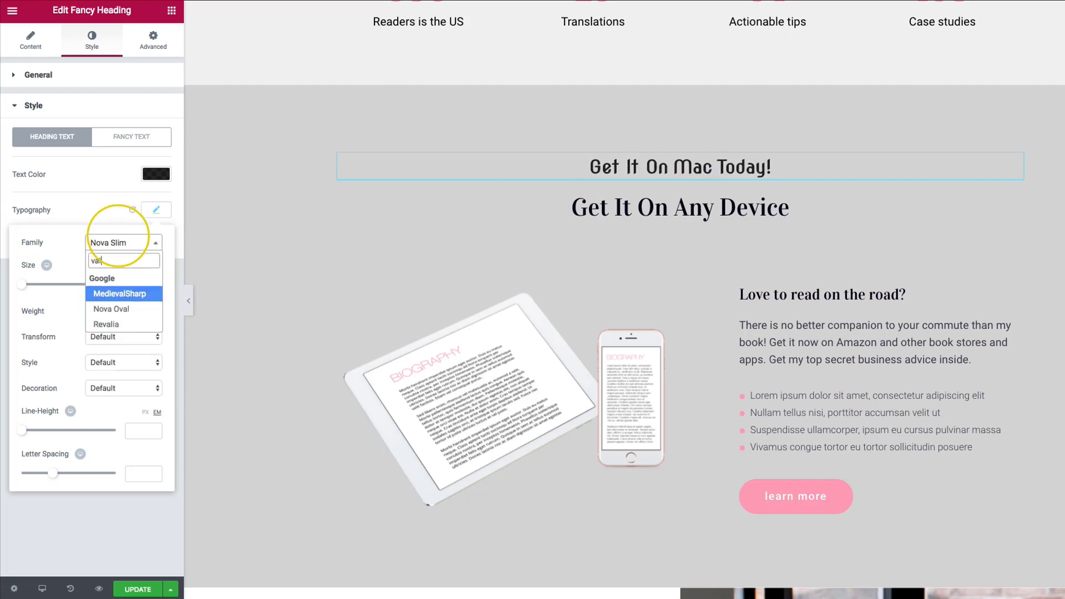
pyautogui.click(123, 293)
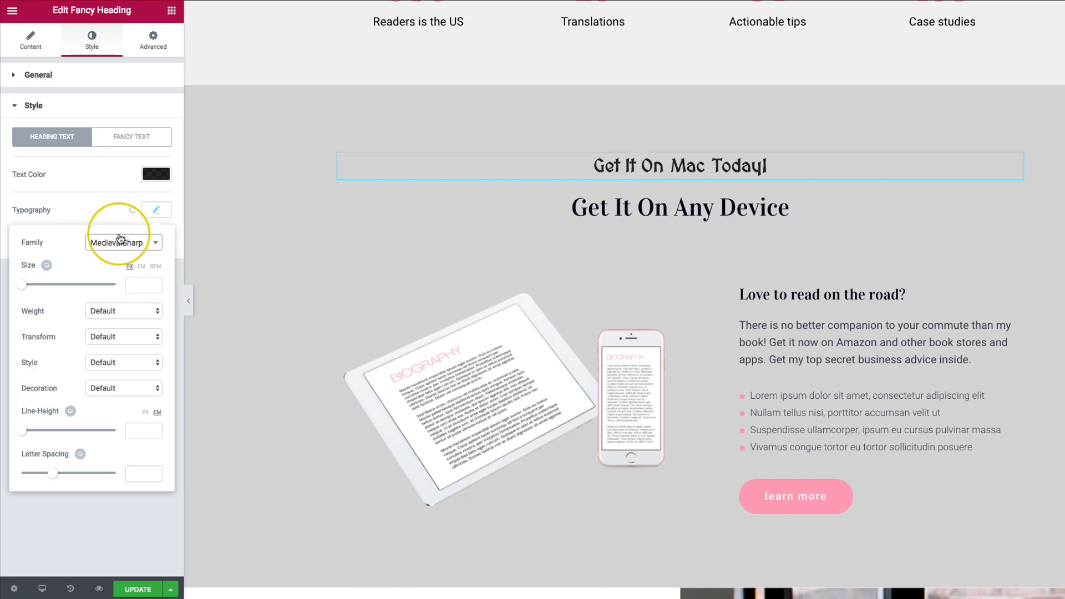
pyautogui.click(123, 243)
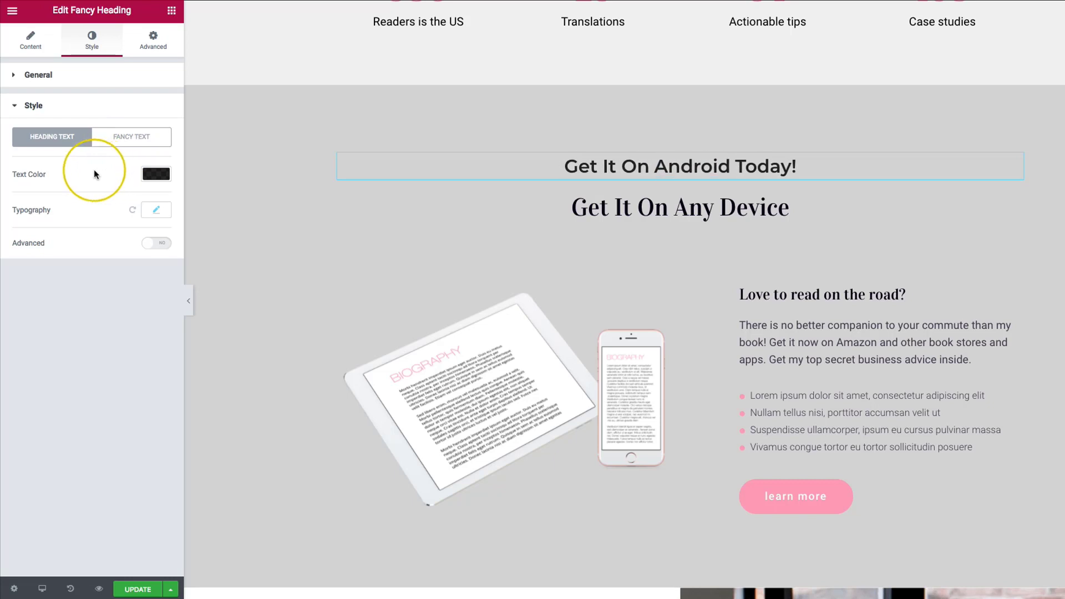
pyautogui.click(131, 137)
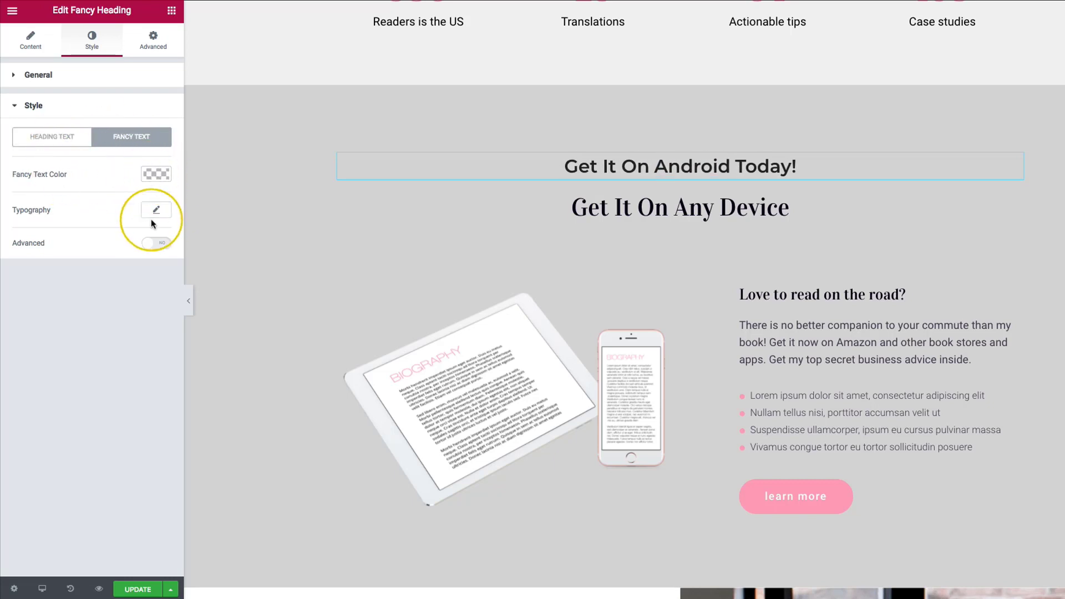
# Make the rotating fancy text bold Montserrat, then return to the heading text typography.
pyautogui.click(155, 210)
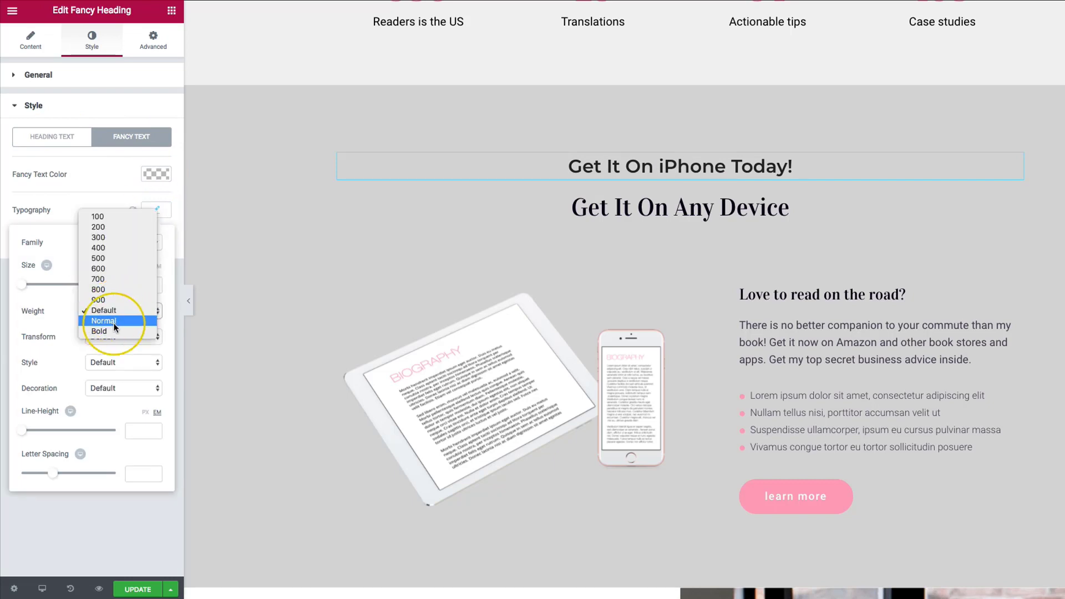
pyautogui.click(99, 331)
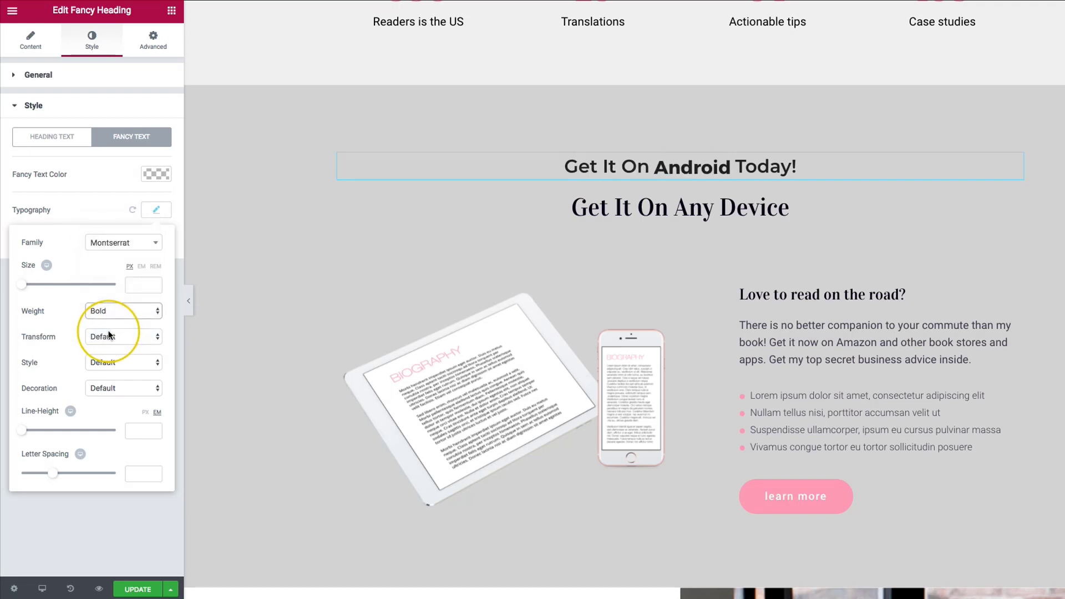
pyautogui.click(155, 209)
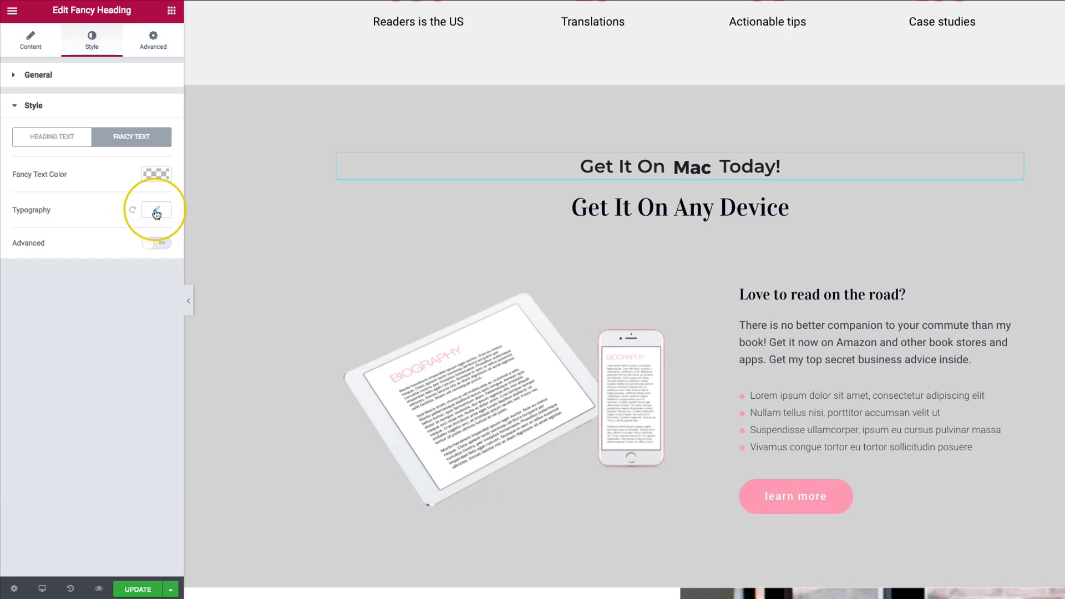
pyautogui.moveTo(137, 179)
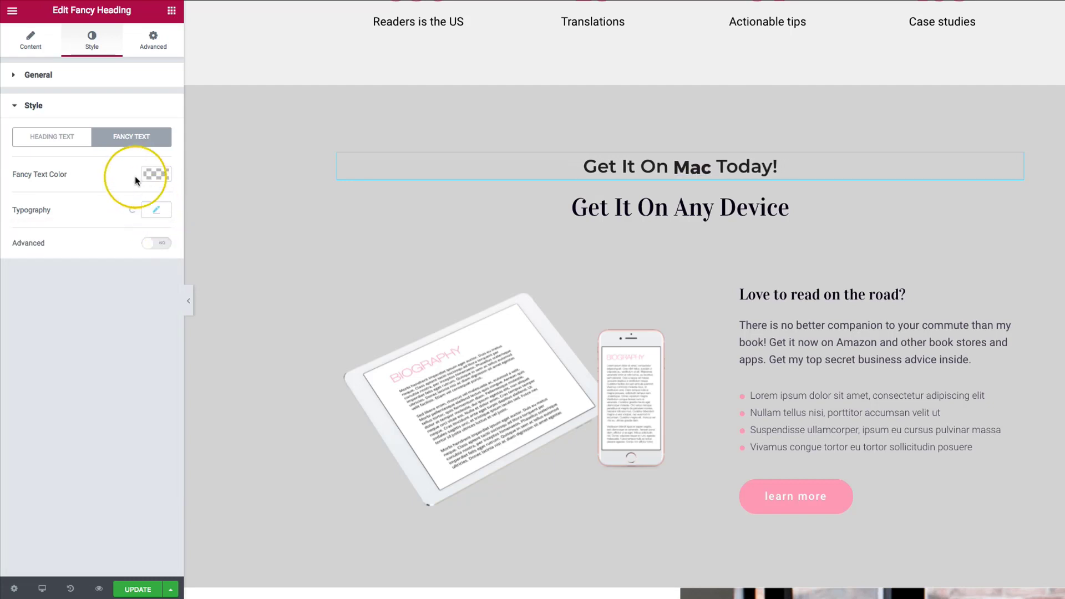
pyautogui.click(52, 136)
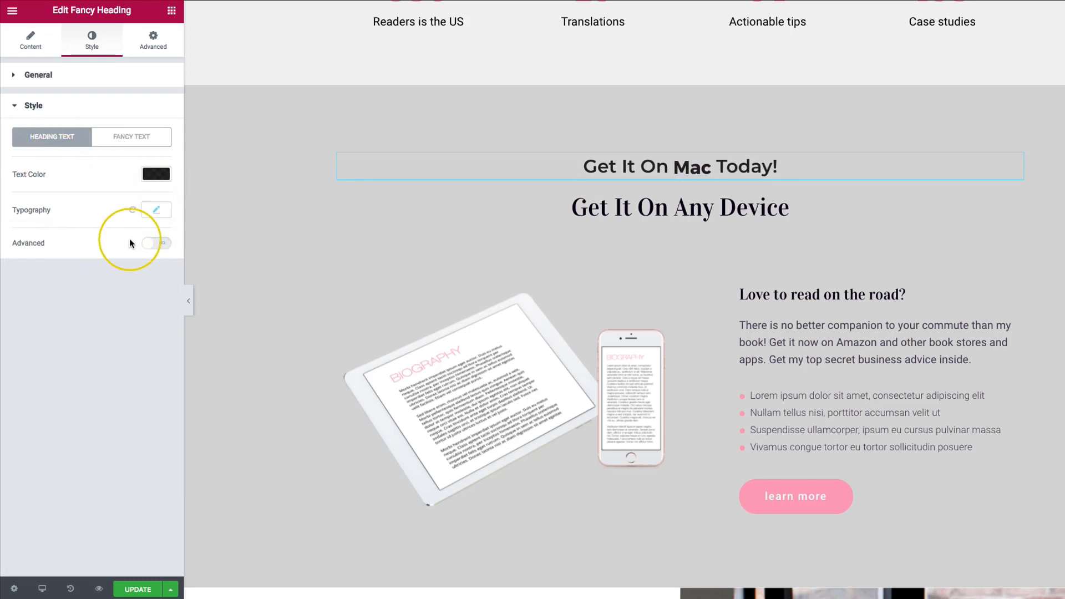
pyautogui.click(155, 209)
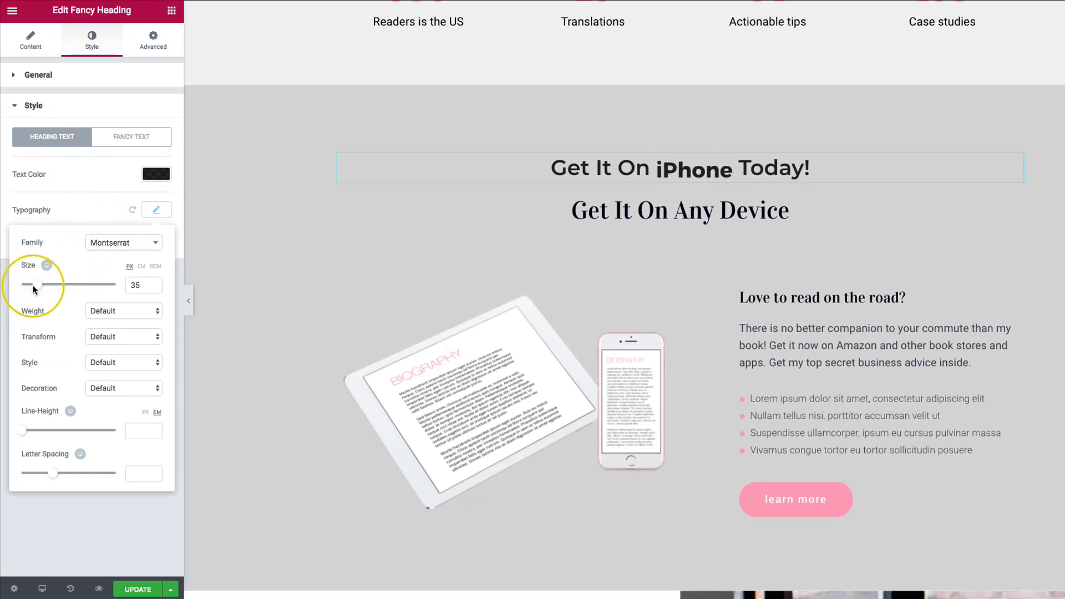
pyautogui.moveTo(131, 301)
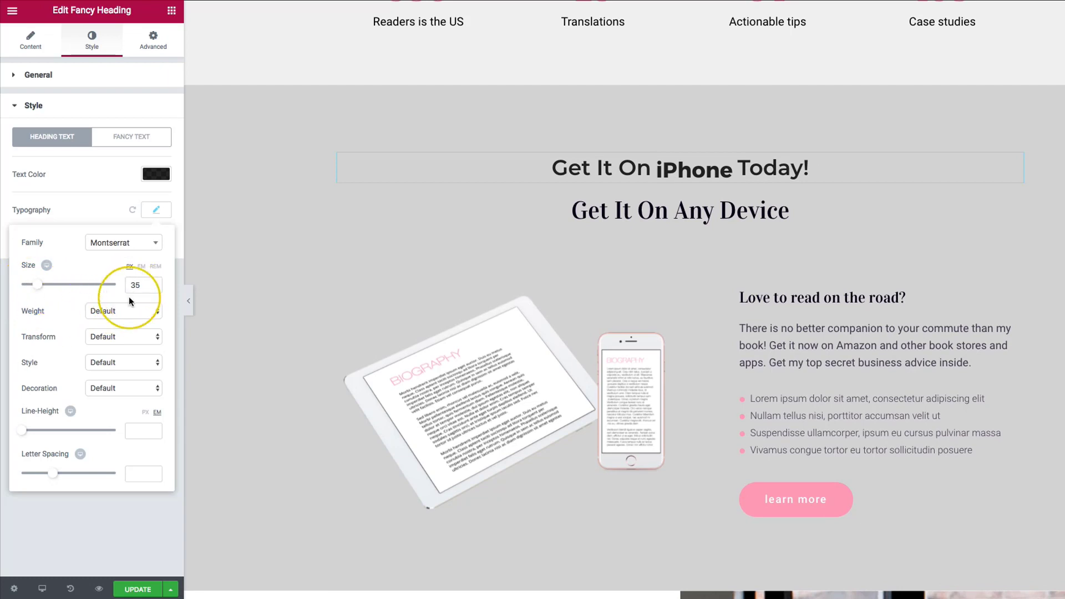
pyautogui.moveTo(62, 331)
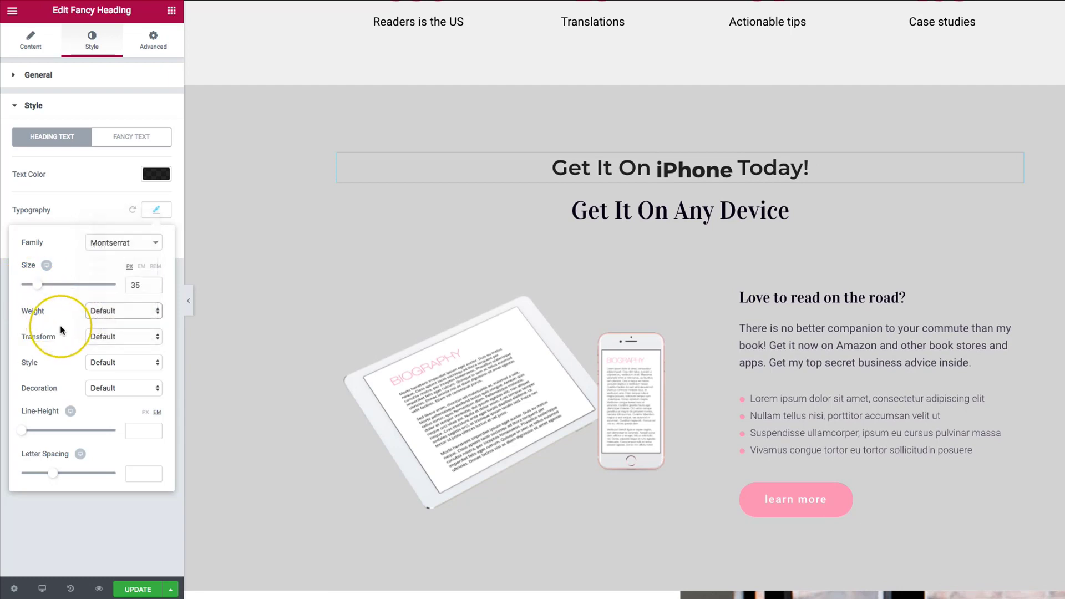
# Confirm the heading text at Montserrat size 35 px and leave its typography settings.
pyautogui.click(123, 336)
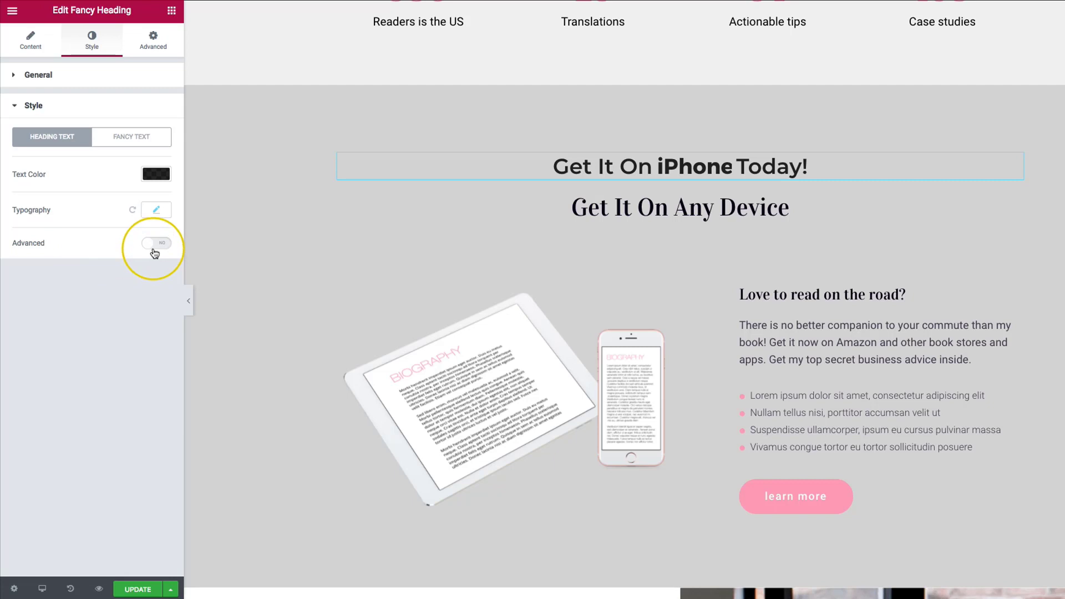
# Enable Advanced styling for the heading text with no background type set.
pyautogui.click(157, 243)
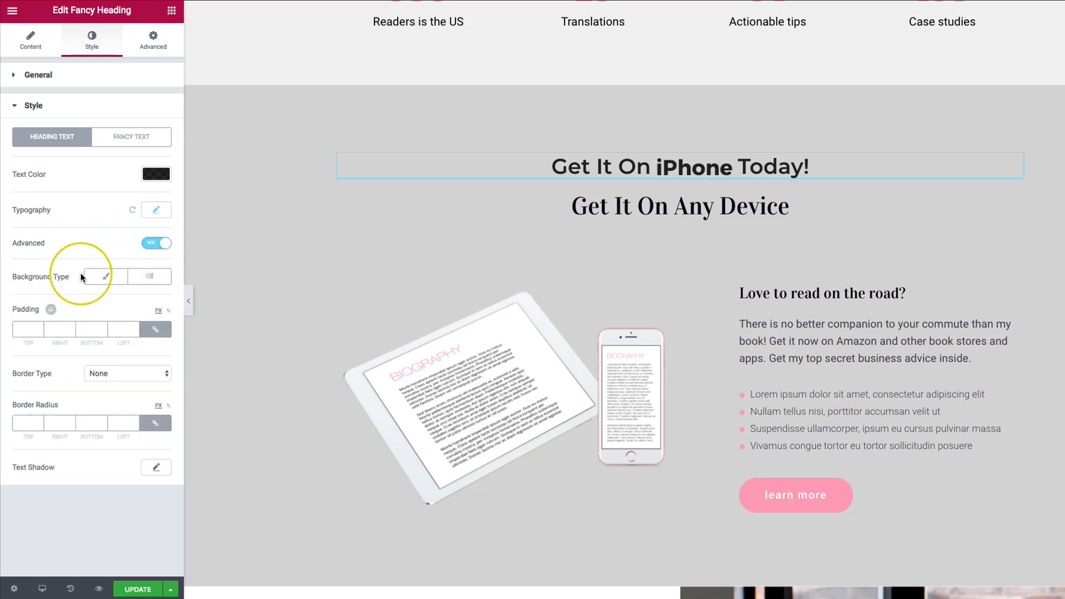
pyautogui.moveTo(151, 276)
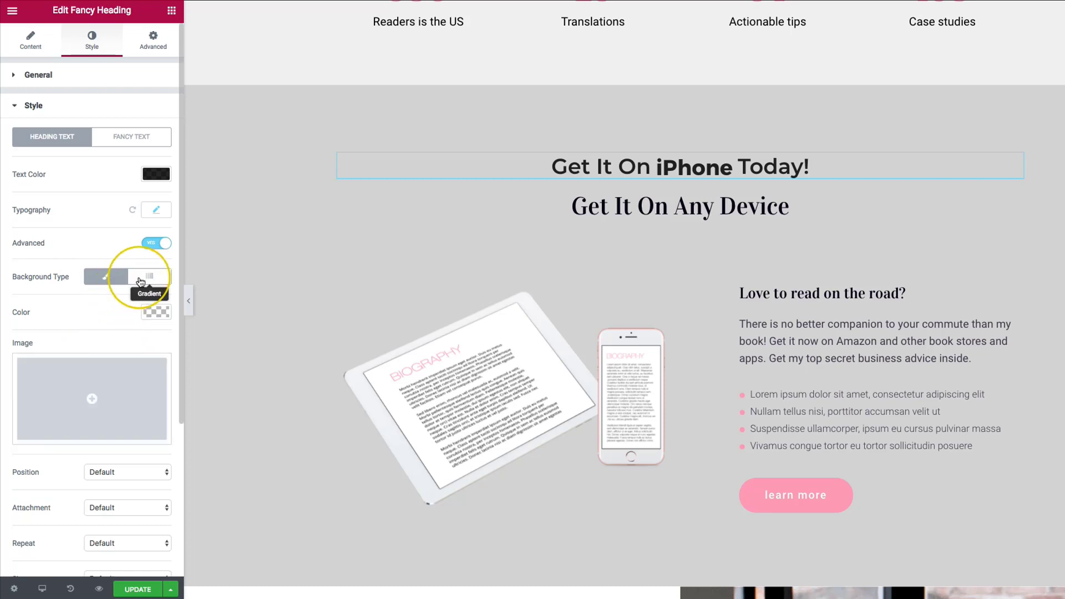
pyautogui.click(150, 277)
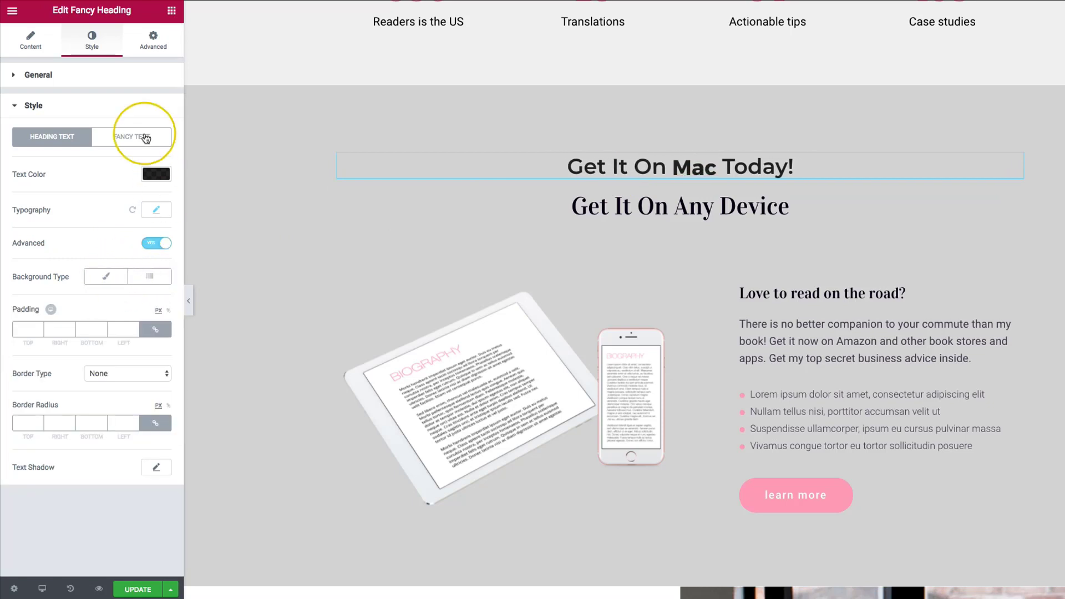
pyautogui.click(132, 136)
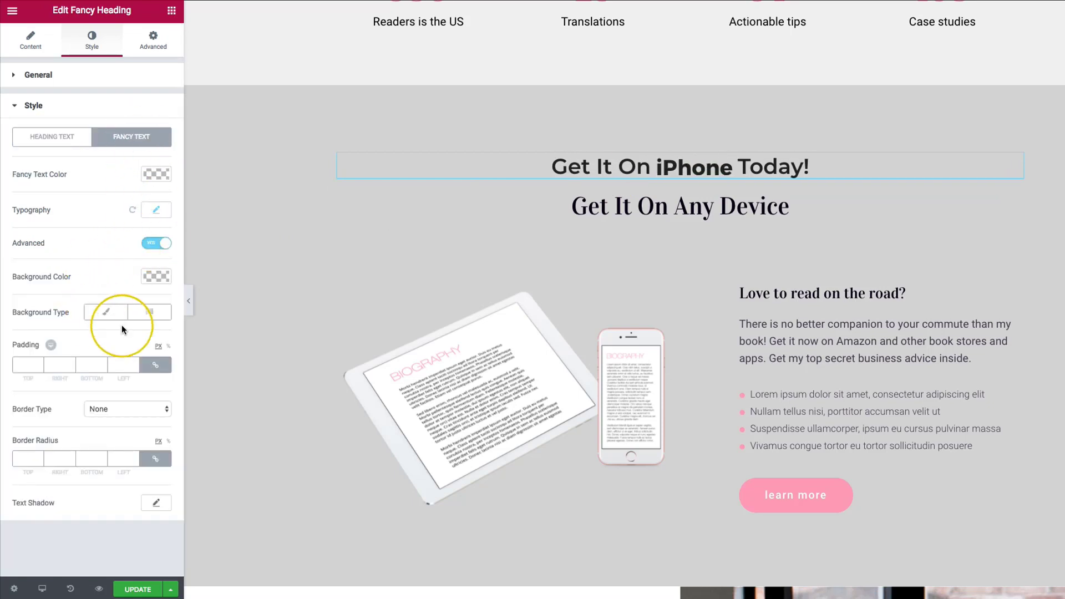
pyautogui.click(52, 136)
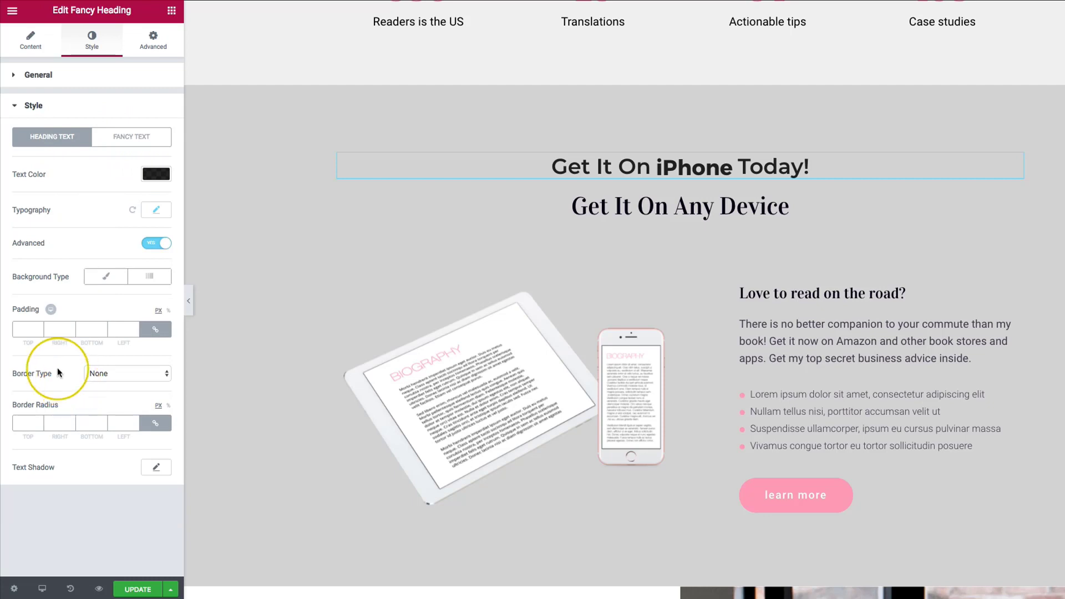
pyautogui.moveTo(102, 329)
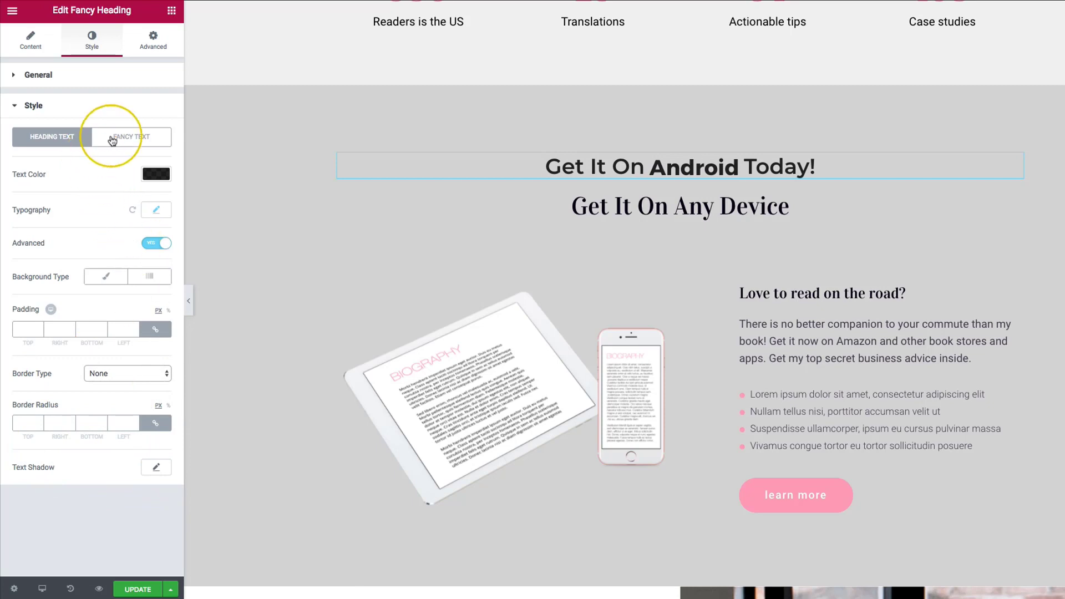
# Enable Advanced styling for the fancy text with a Classic solid background.
pyautogui.click(131, 137)
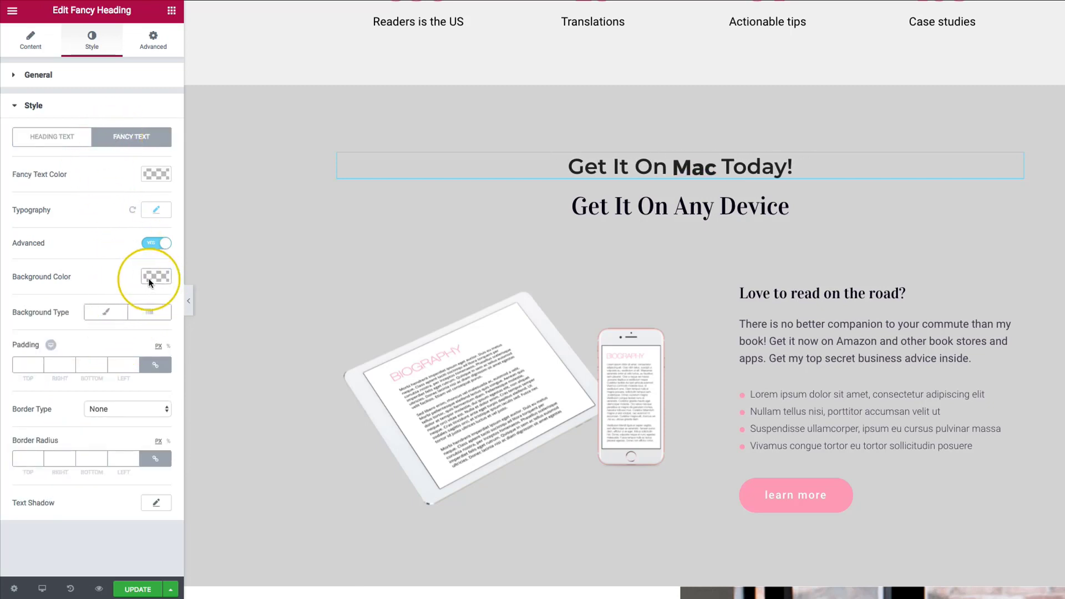
pyautogui.click(156, 276)
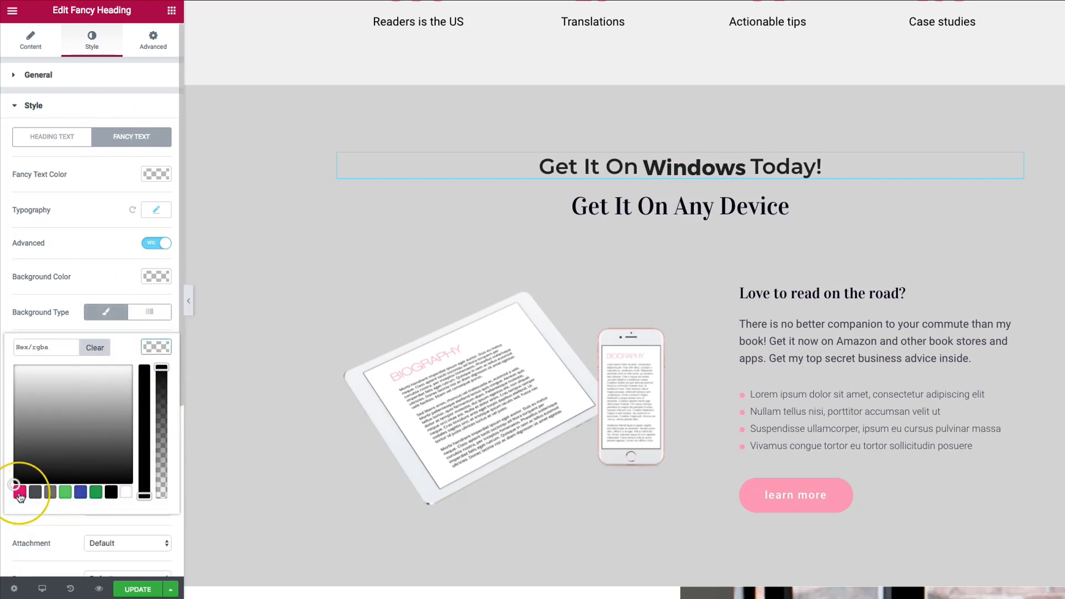
# Give the rotating fancy text a pink background, white lettering and 10 px padding on all sides.
pyautogui.click(20, 492)
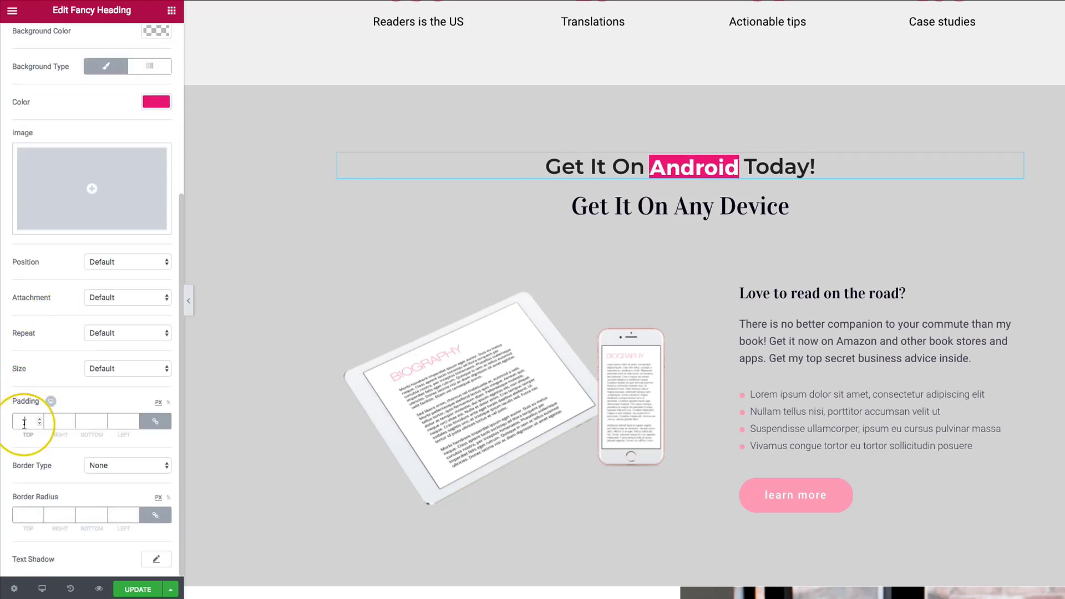
pyautogui.moveTo(49, 300)
pyautogui.write('20')
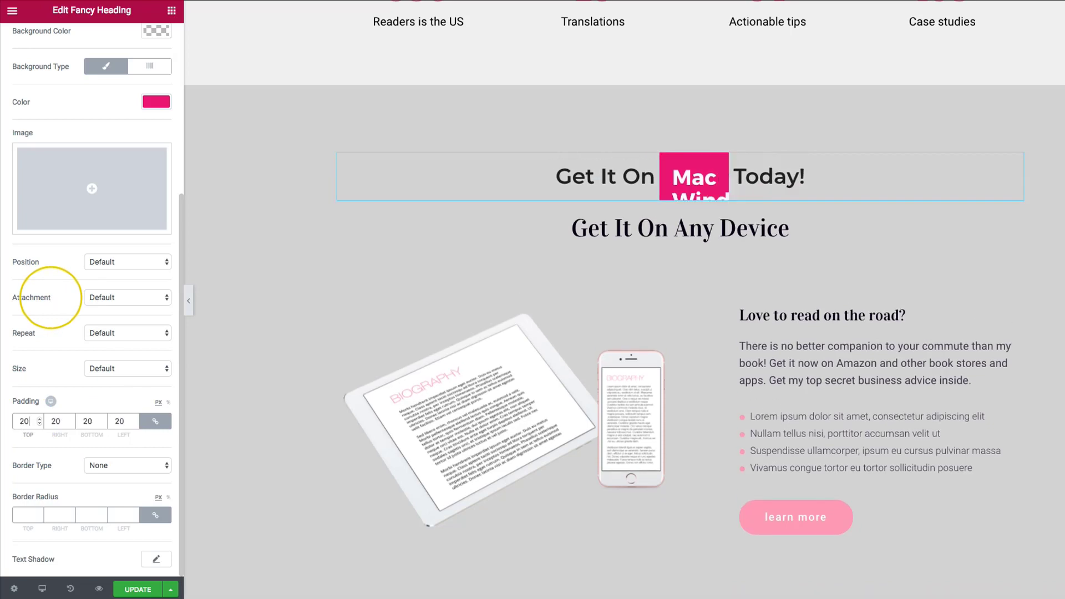
pyautogui.moveTo(50, 304)
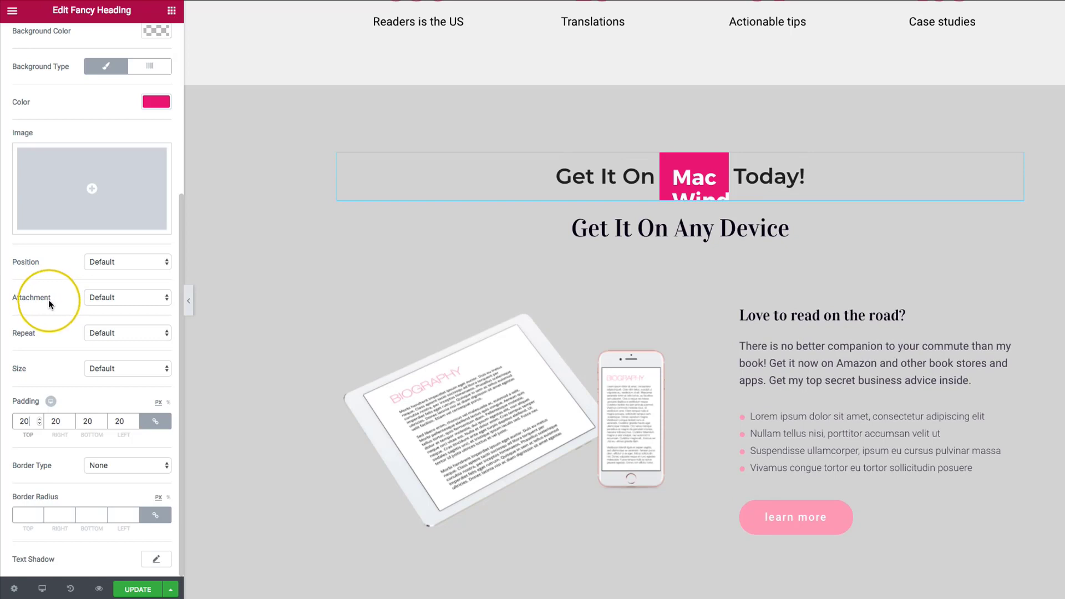
pyautogui.moveTo(72, 339)
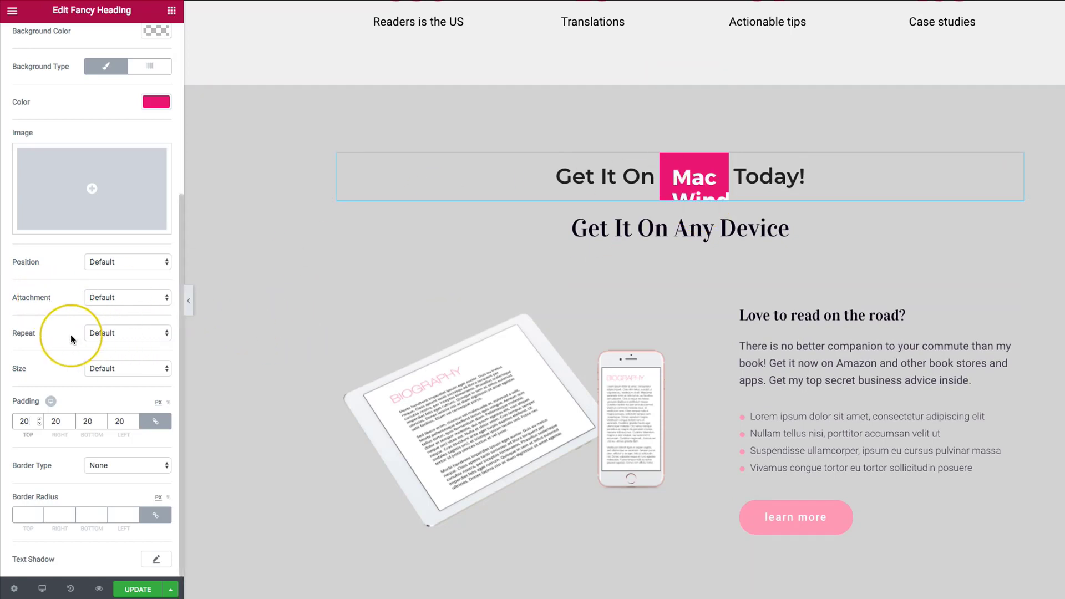
pyautogui.scroll(3)
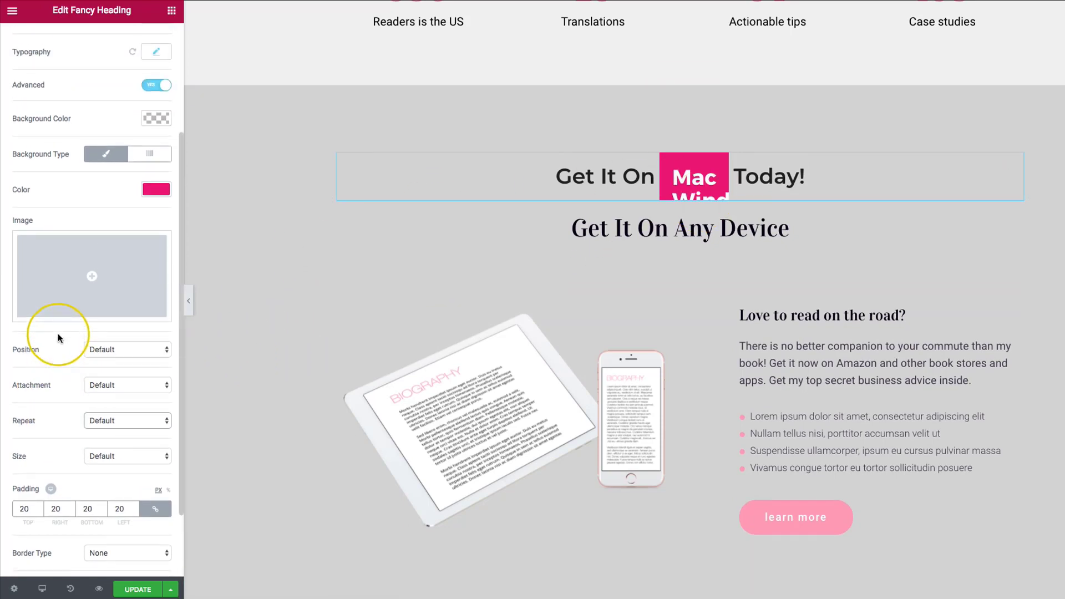
pyautogui.scroll(-3)
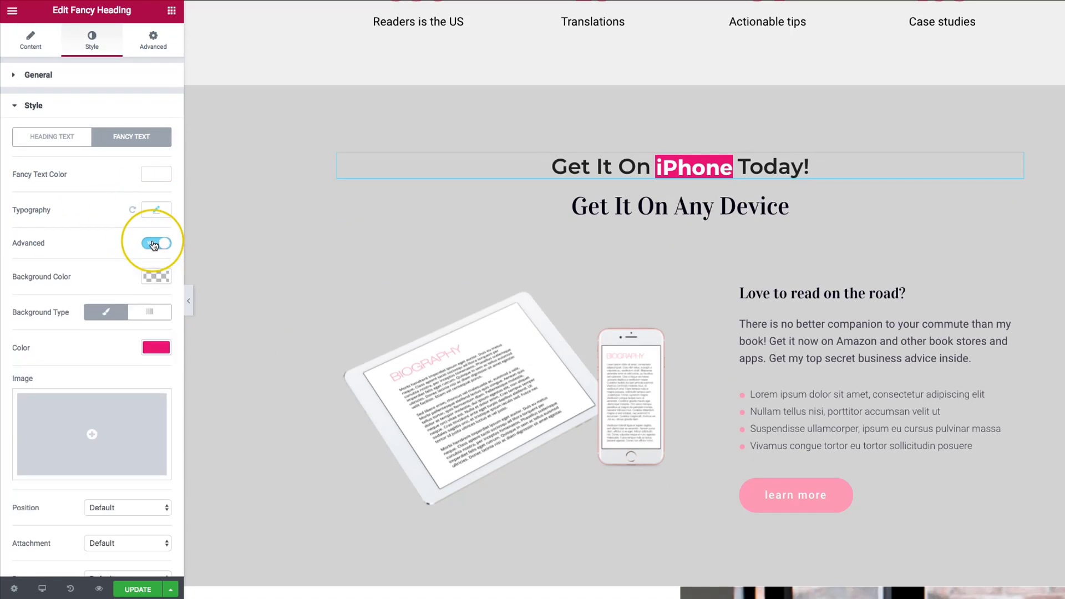
pyautogui.scroll(-3)
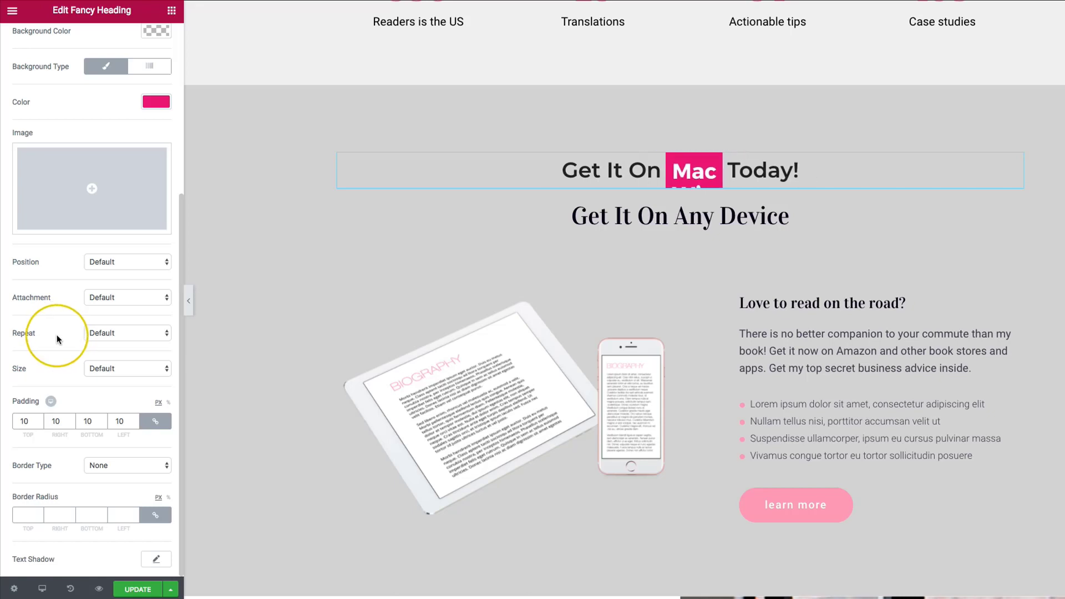
pyautogui.scroll(3)
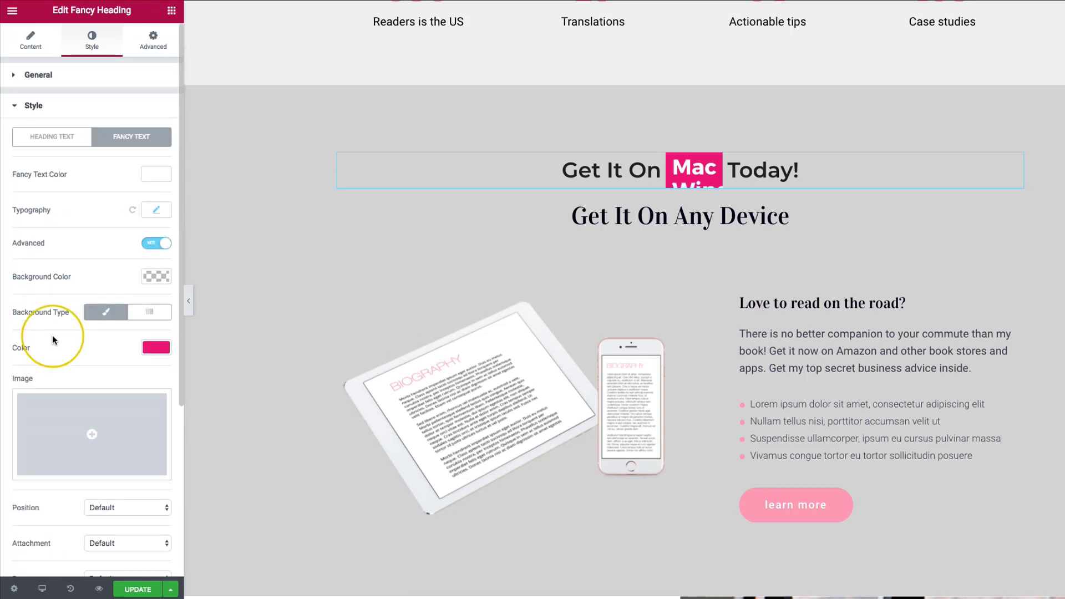
# Disable fancy text Advanced, set its colour to bold black, and remove the old 'Get It On Any Device' heading.
pyautogui.click(155, 243)
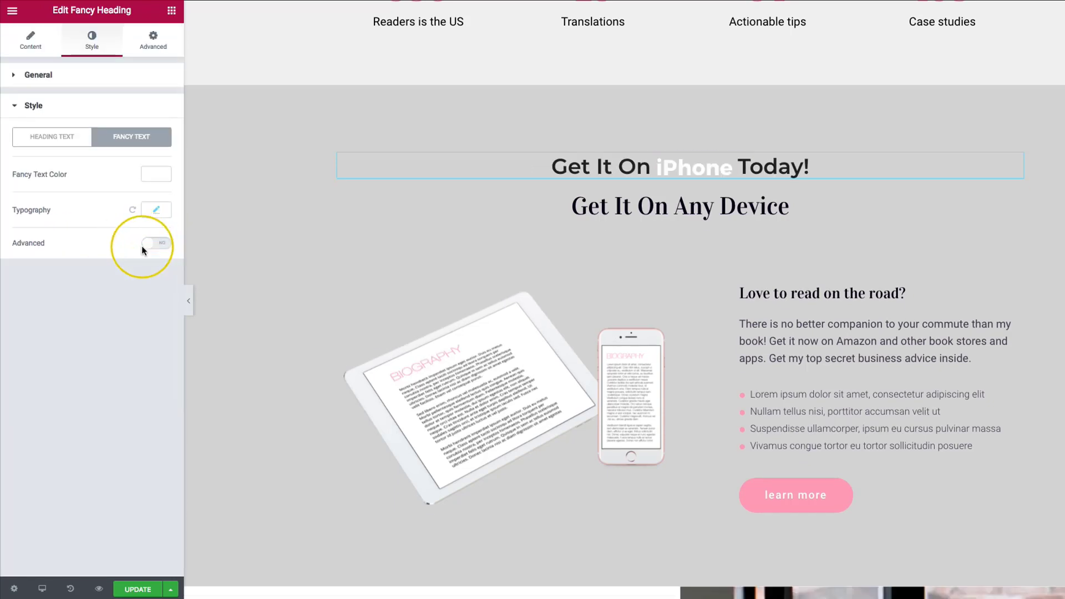
pyautogui.click(156, 174)
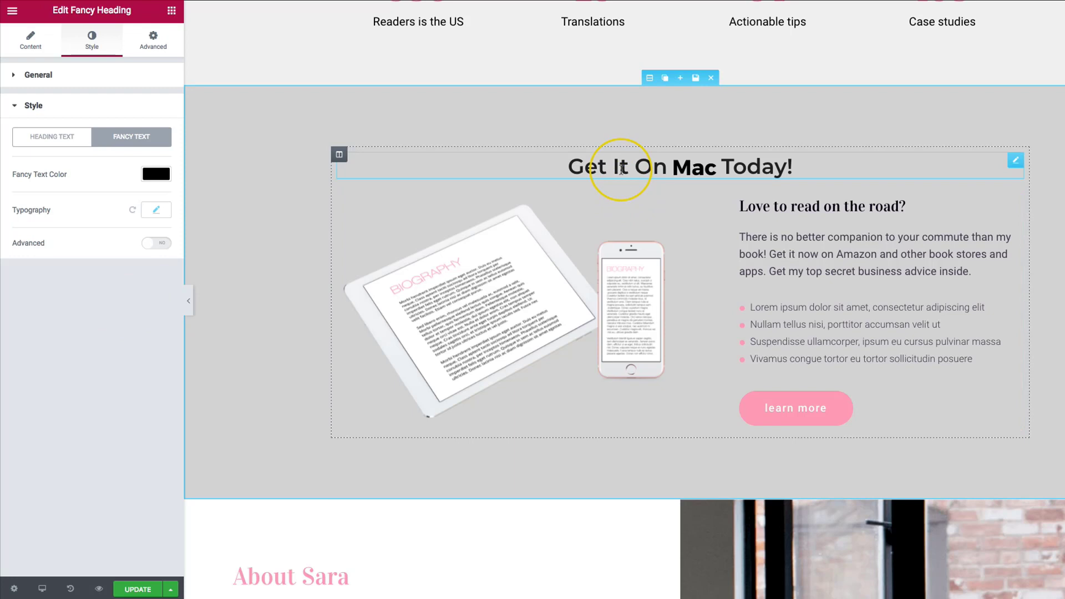
pyautogui.write('Windows')
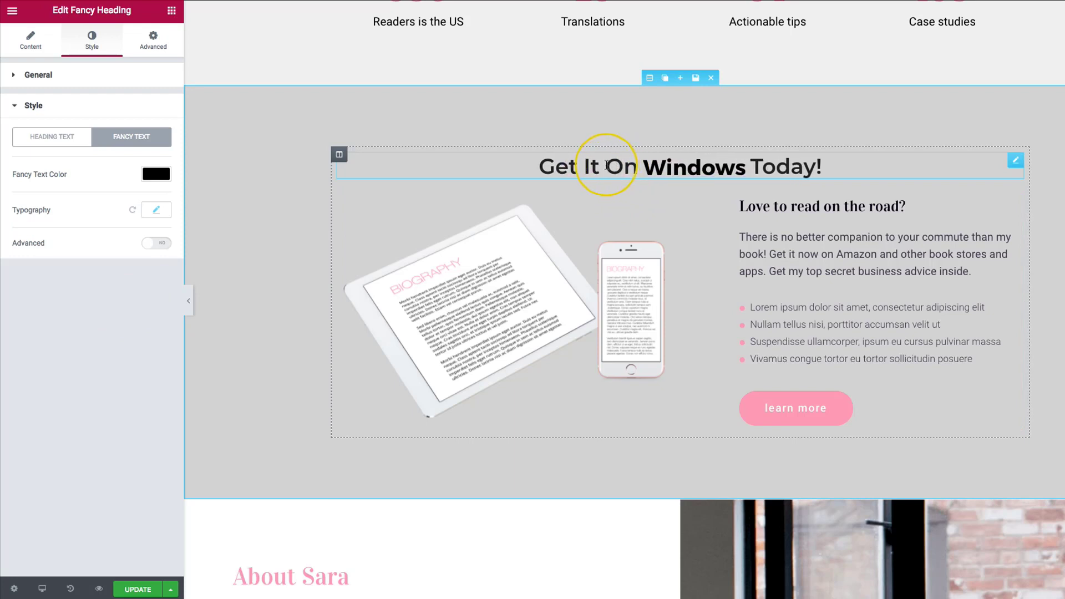